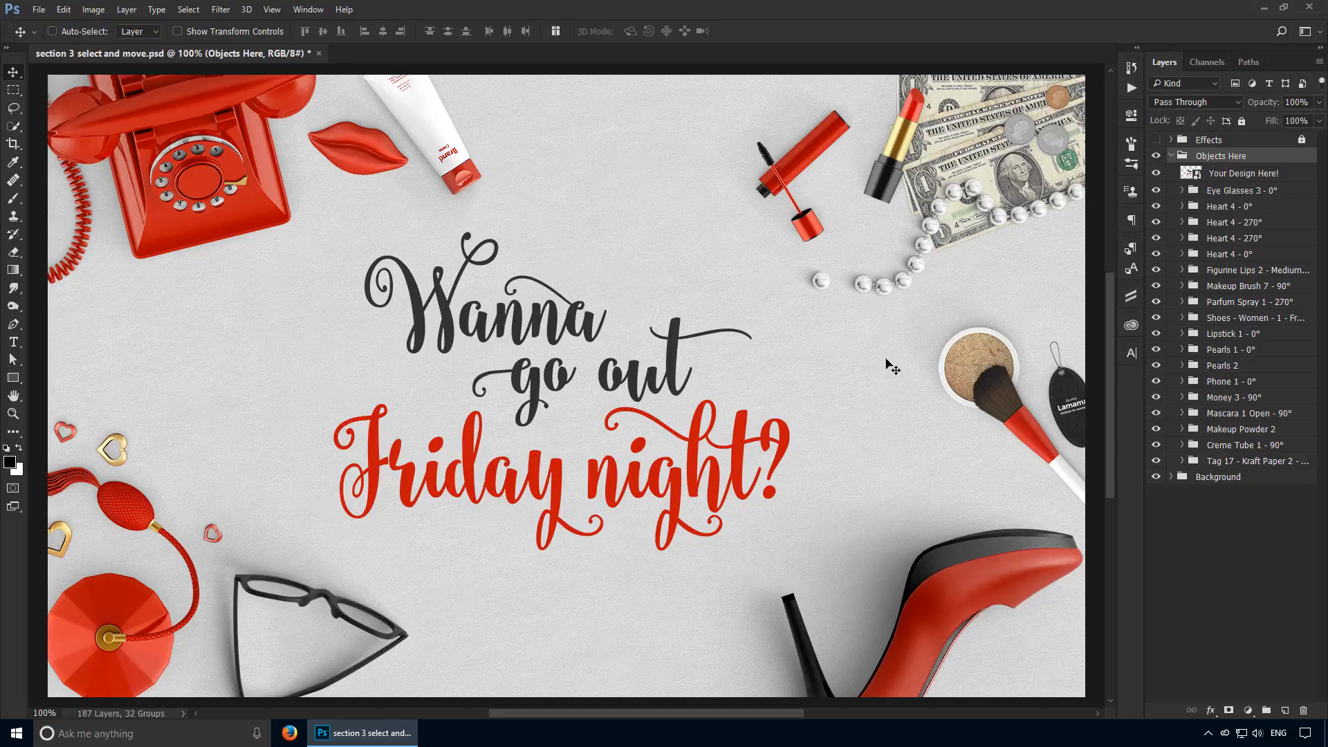
pyautogui.moveTo(611, 338)
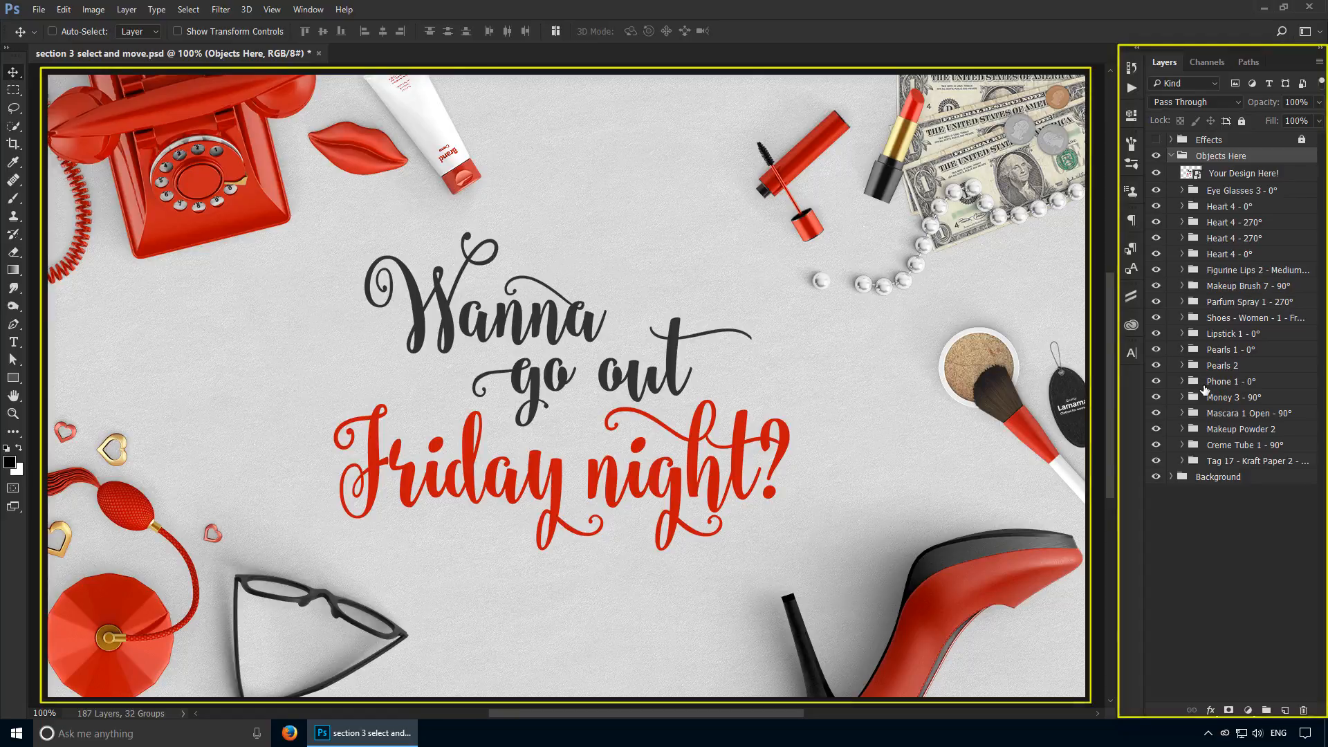
pyautogui.moveTo(839, 401)
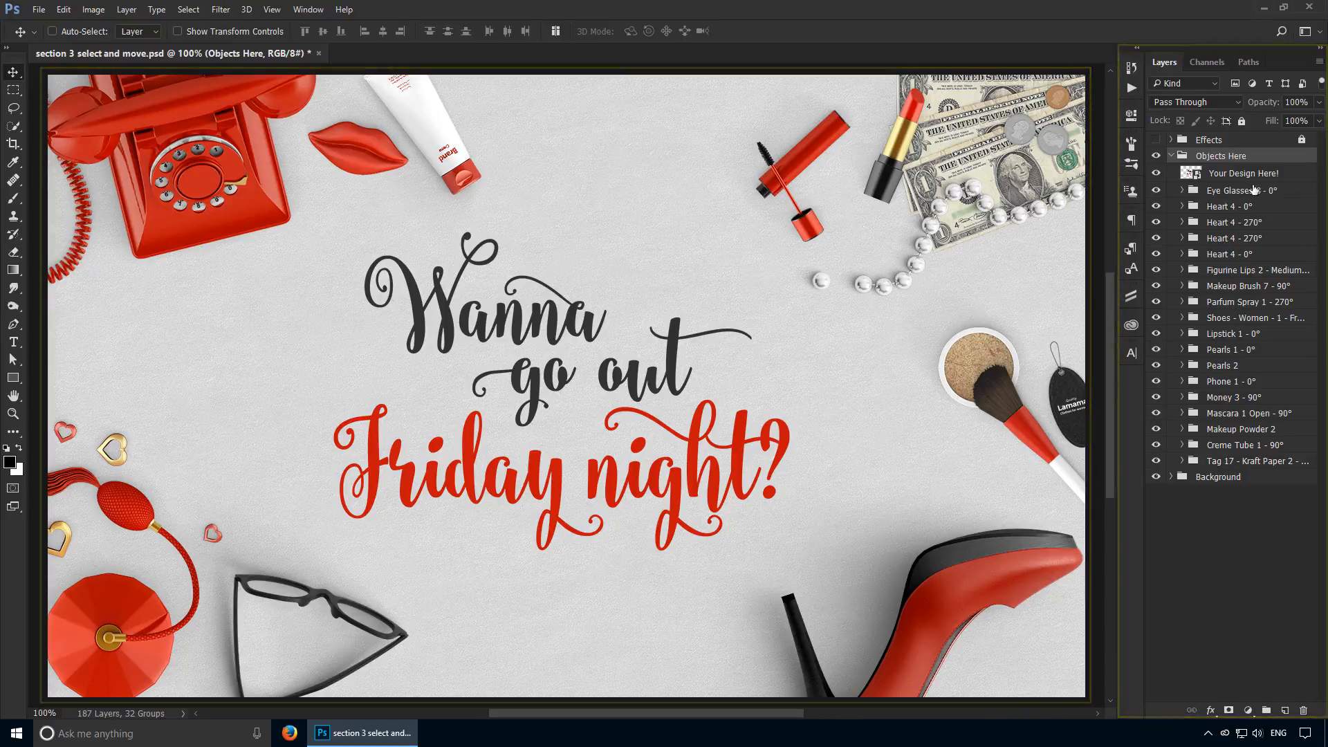
# Step: Select Eye Glasses 3, then make Your Design Here! the active layer in Objects Here
pyautogui.click(1241, 190)
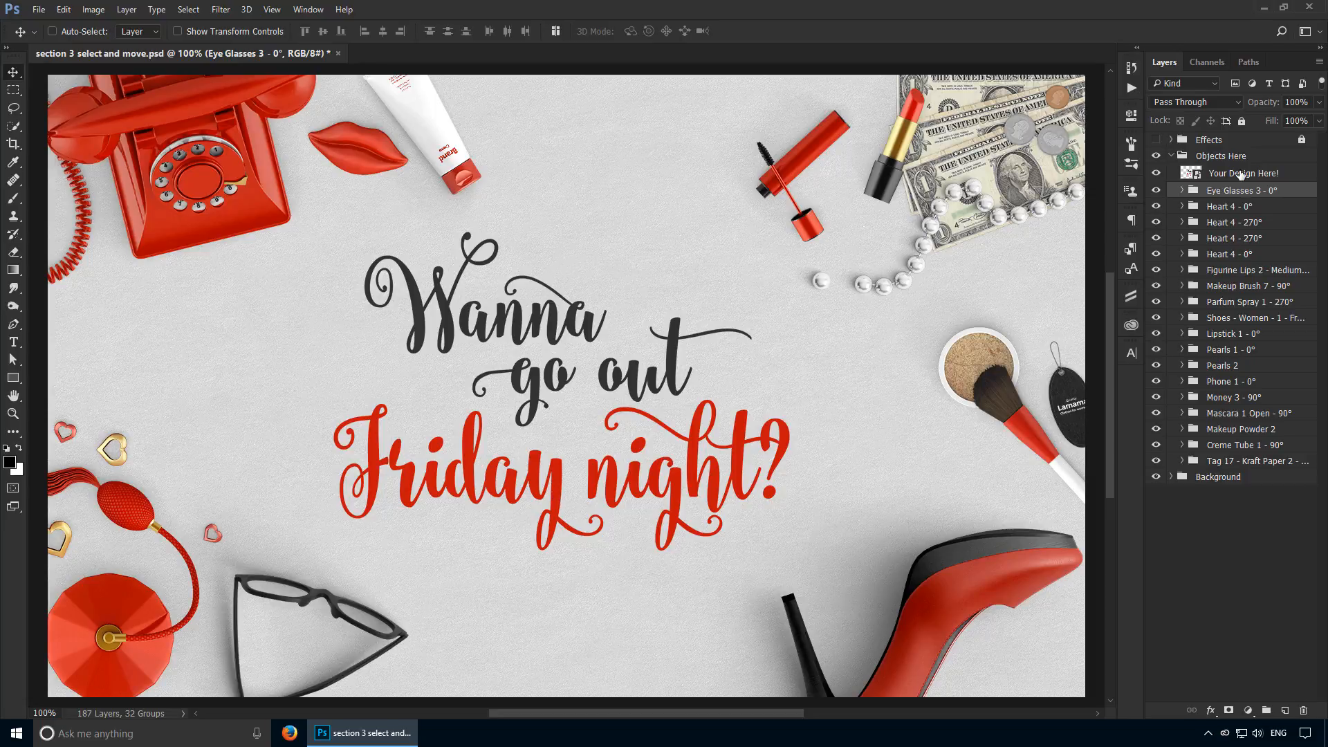
pyautogui.click(1245, 173)
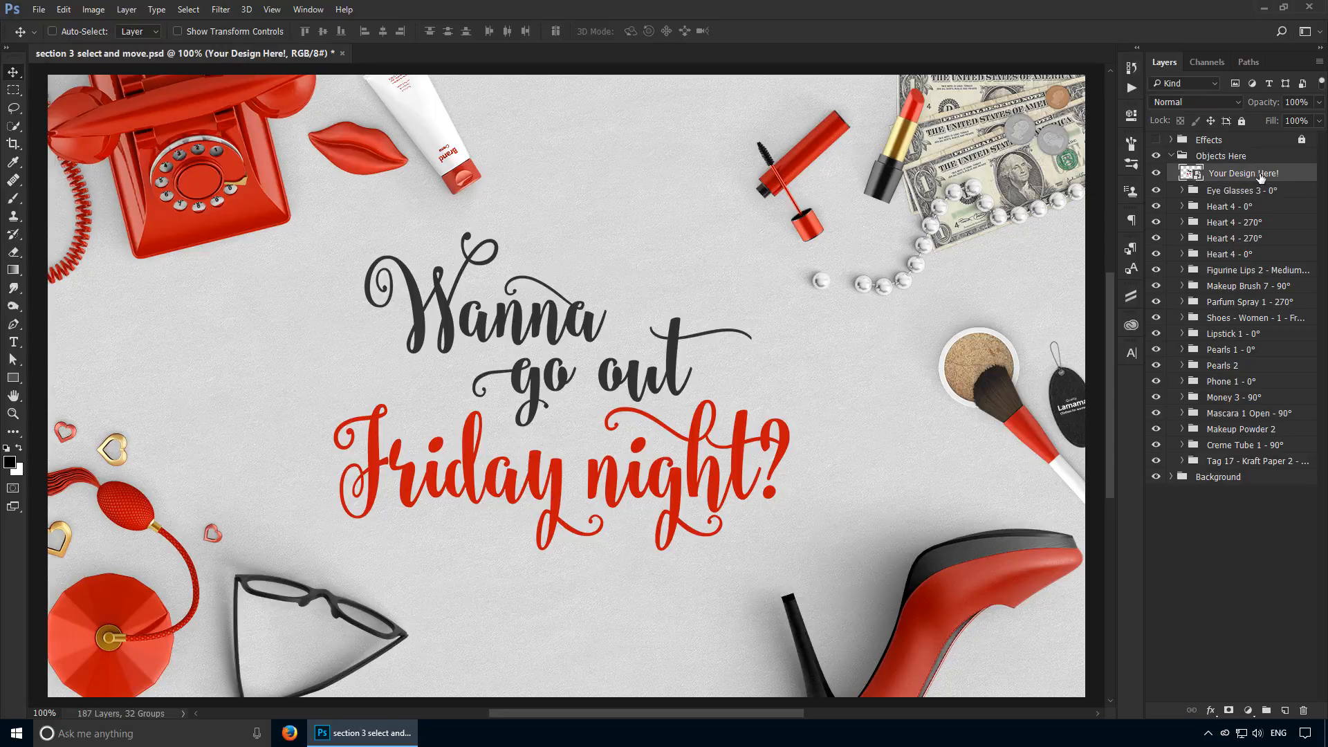
pyautogui.moveTo(949, 340)
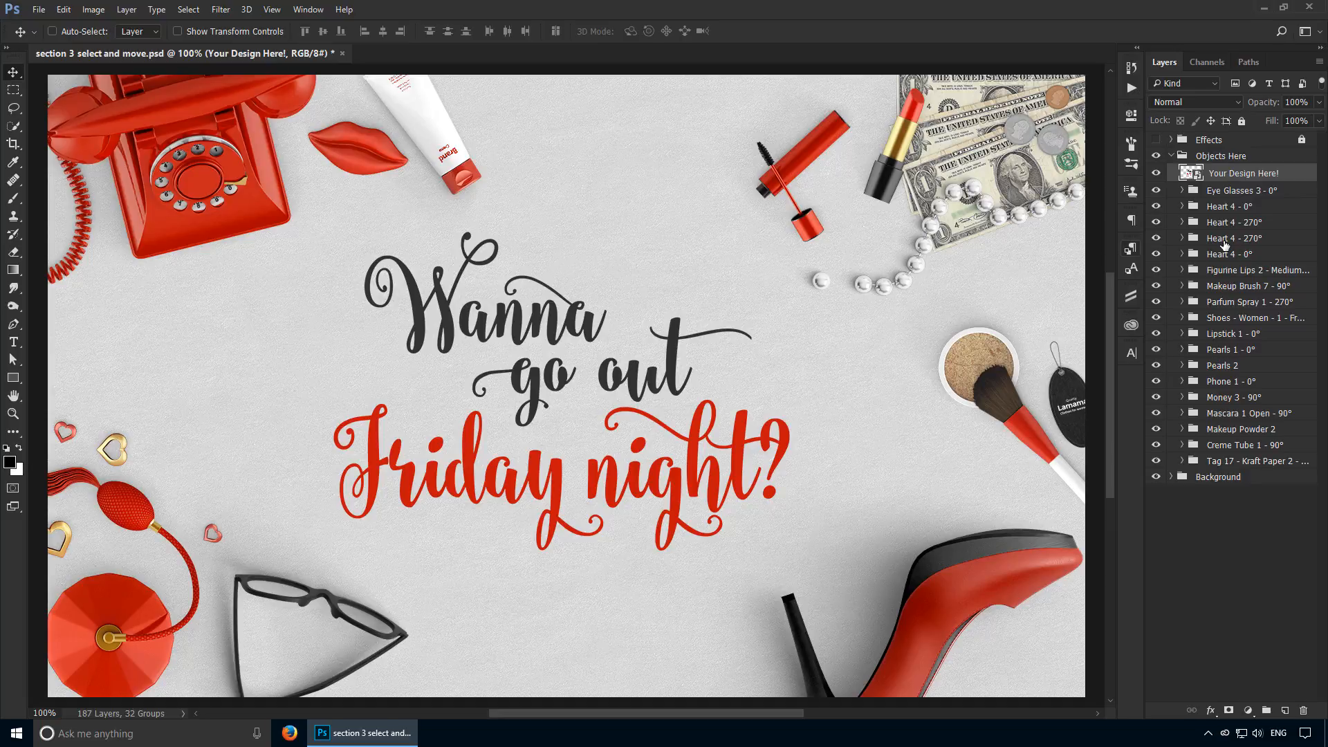
pyautogui.moveTo(914, 330)
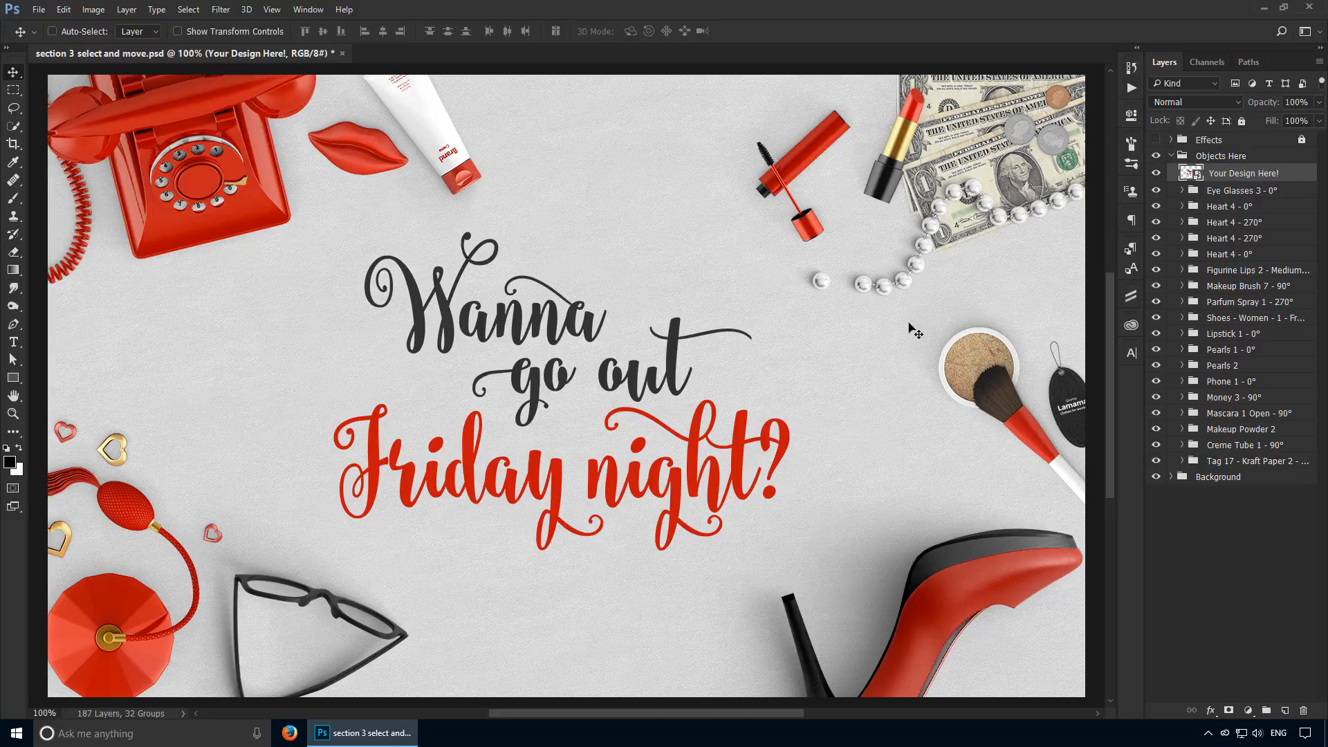
pyautogui.moveTo(814, 364)
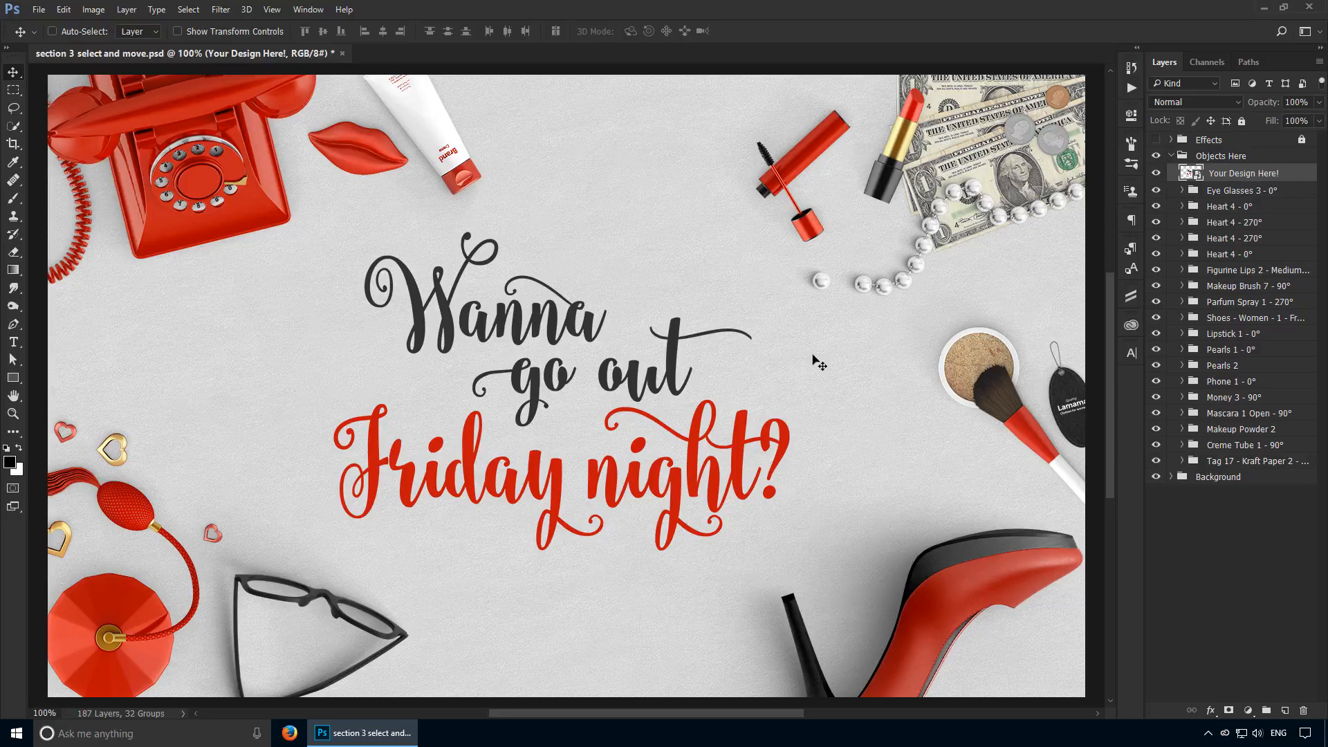
pyautogui.moveTo(953, 300)
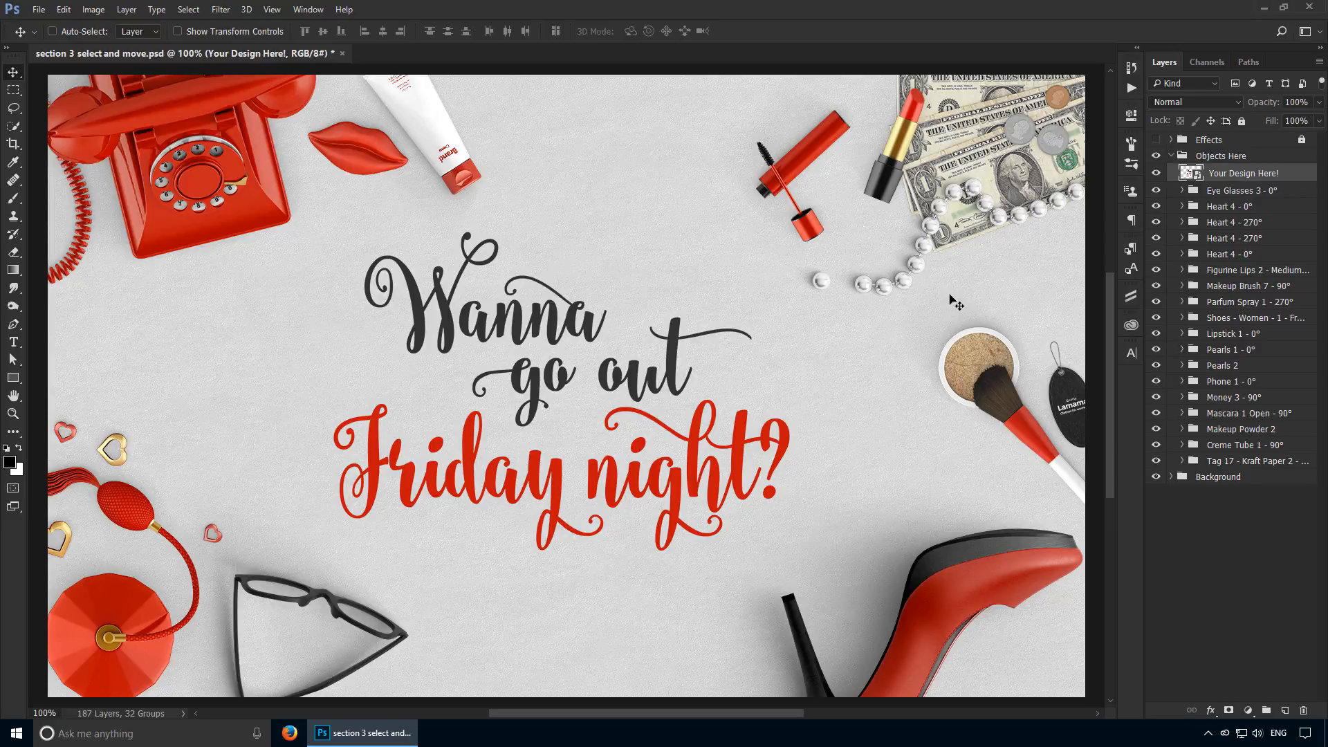
# Step: Move the sunglasses right, select the four Heart 4 layers, and undo the hearts' move
pyautogui.click(1242, 191)
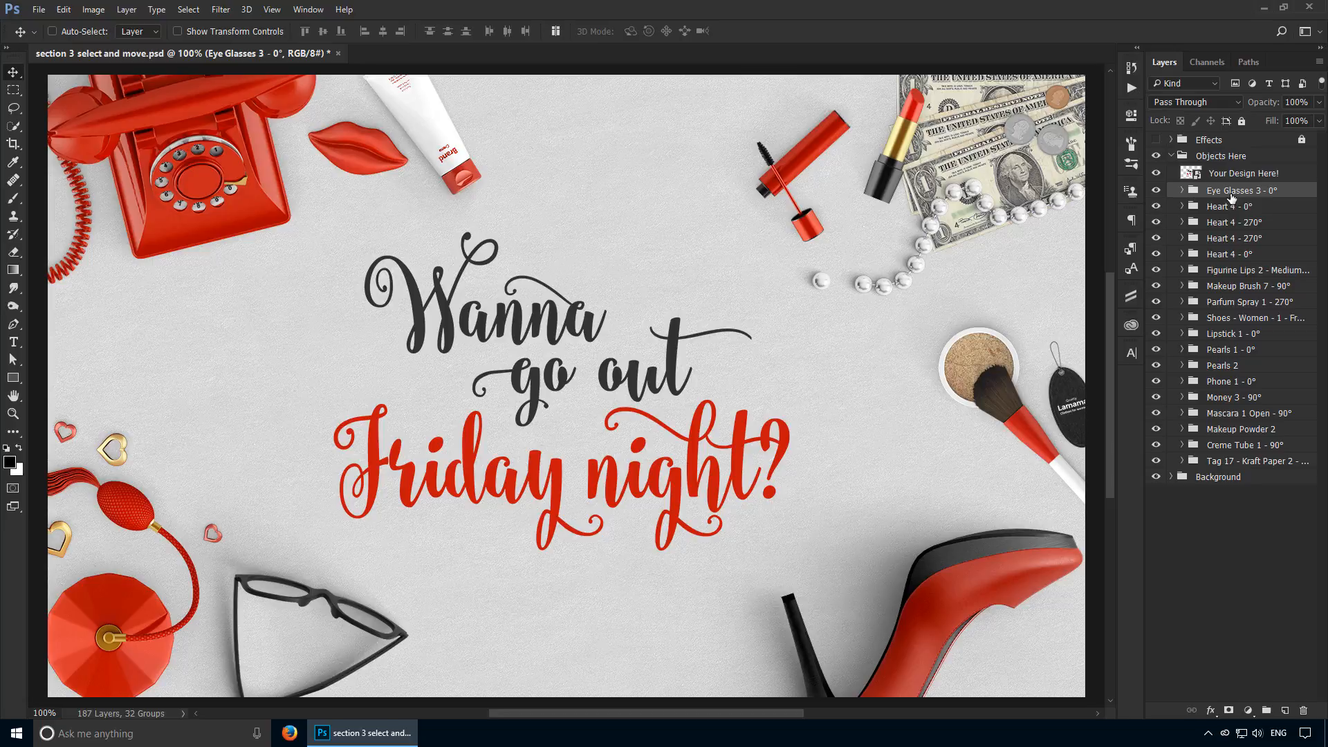
pyautogui.click(1249, 222)
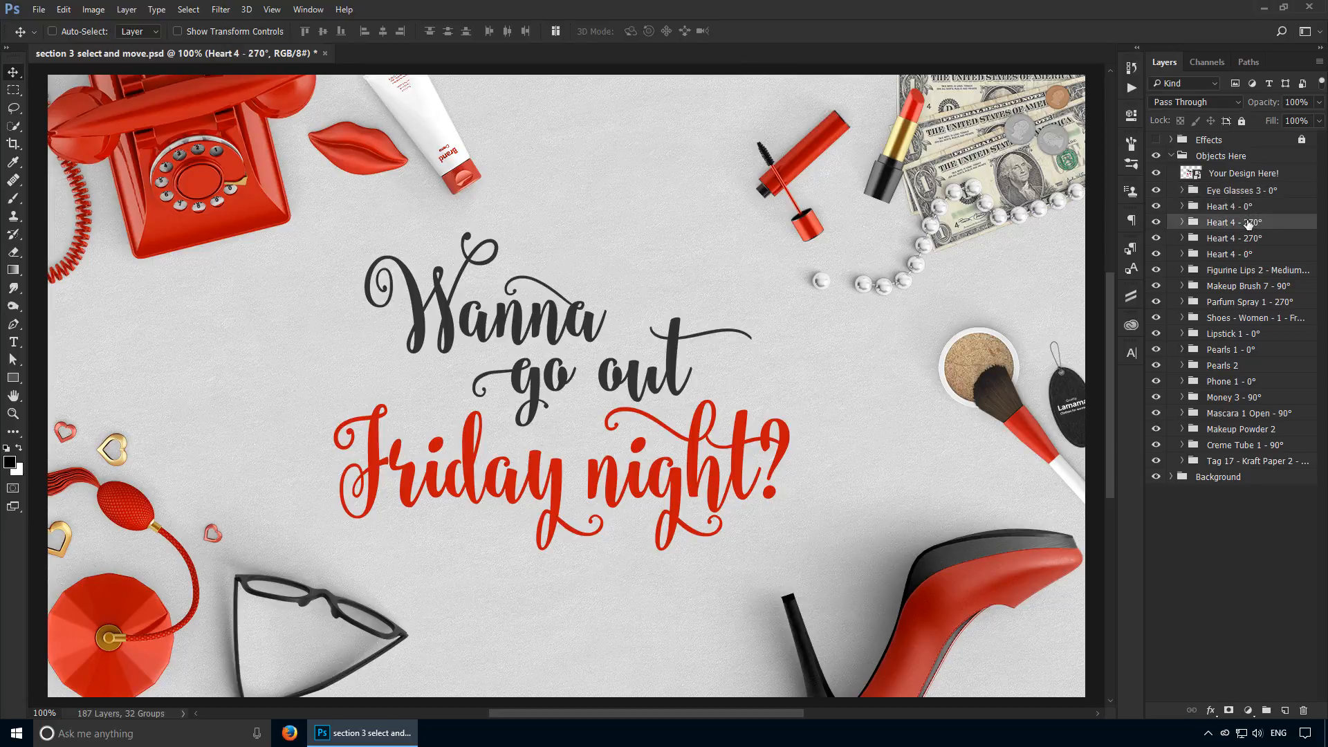
pyautogui.click(1229, 206)
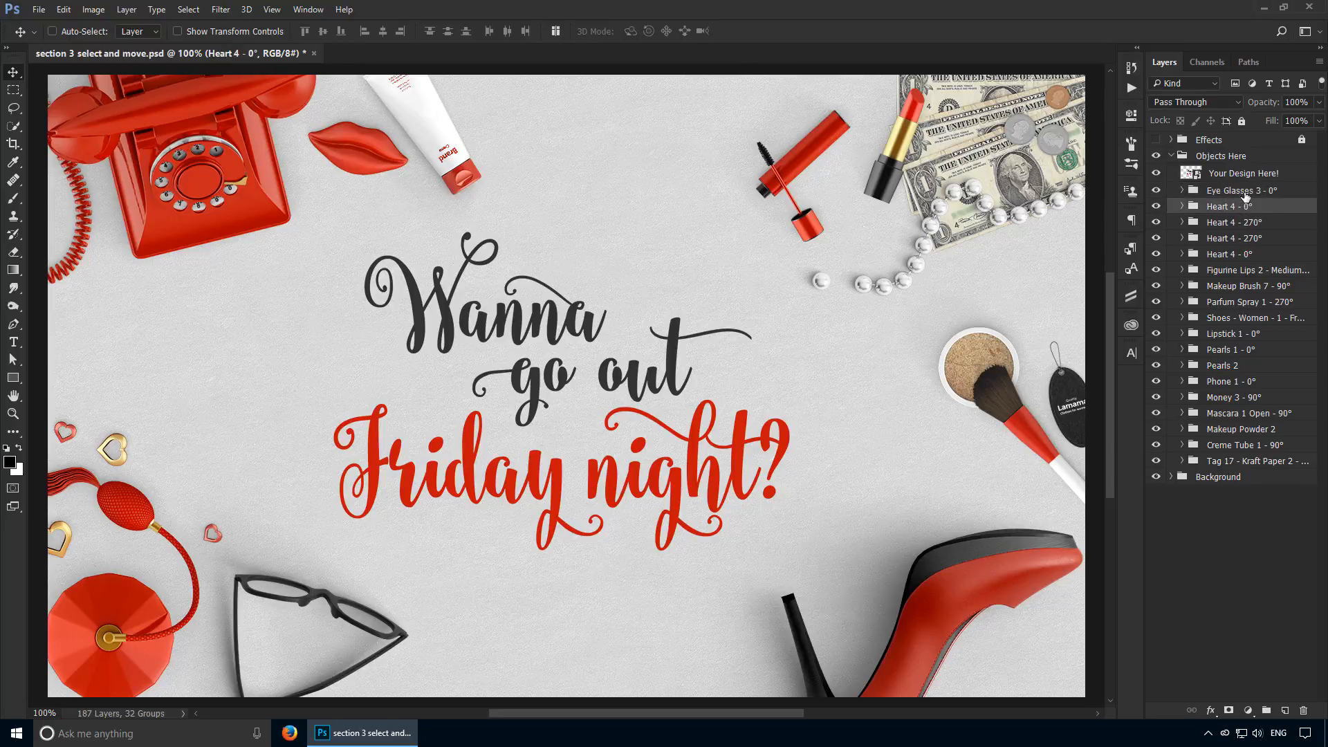
pyautogui.click(1243, 173)
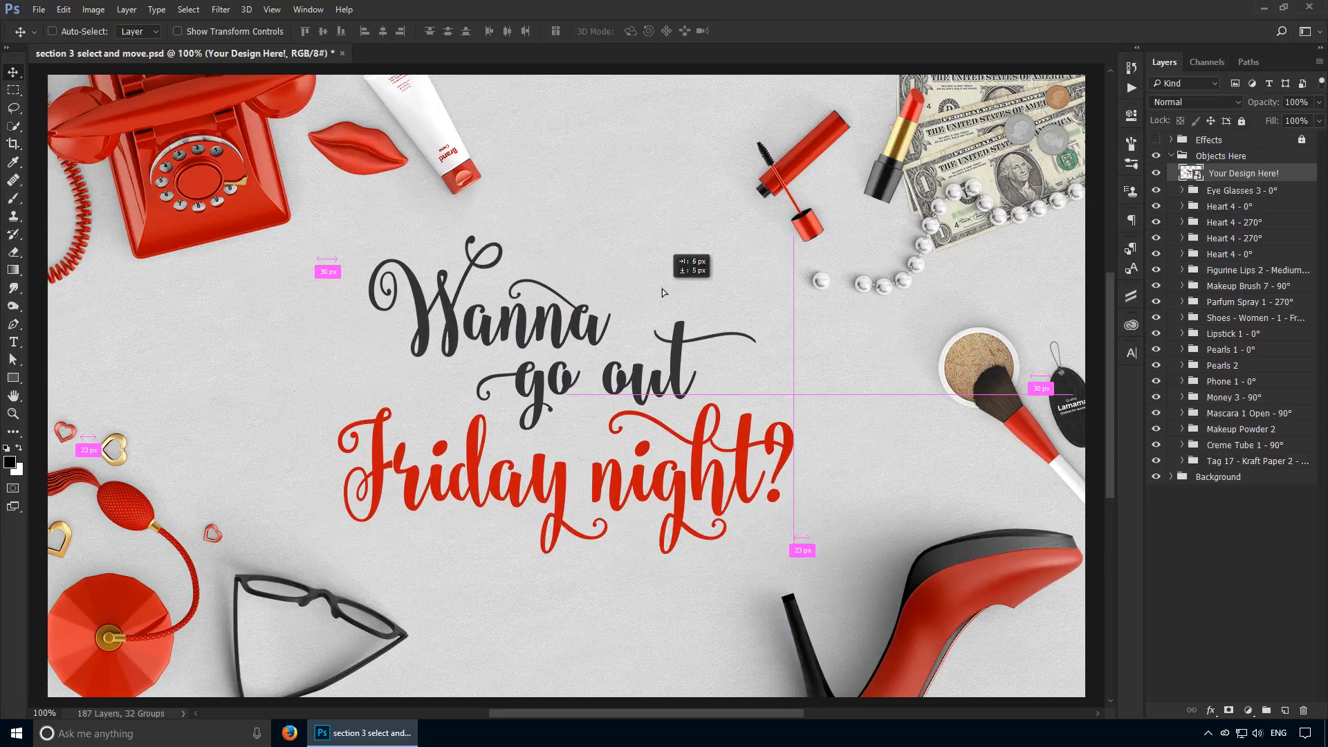
pyautogui.click(1243, 190)
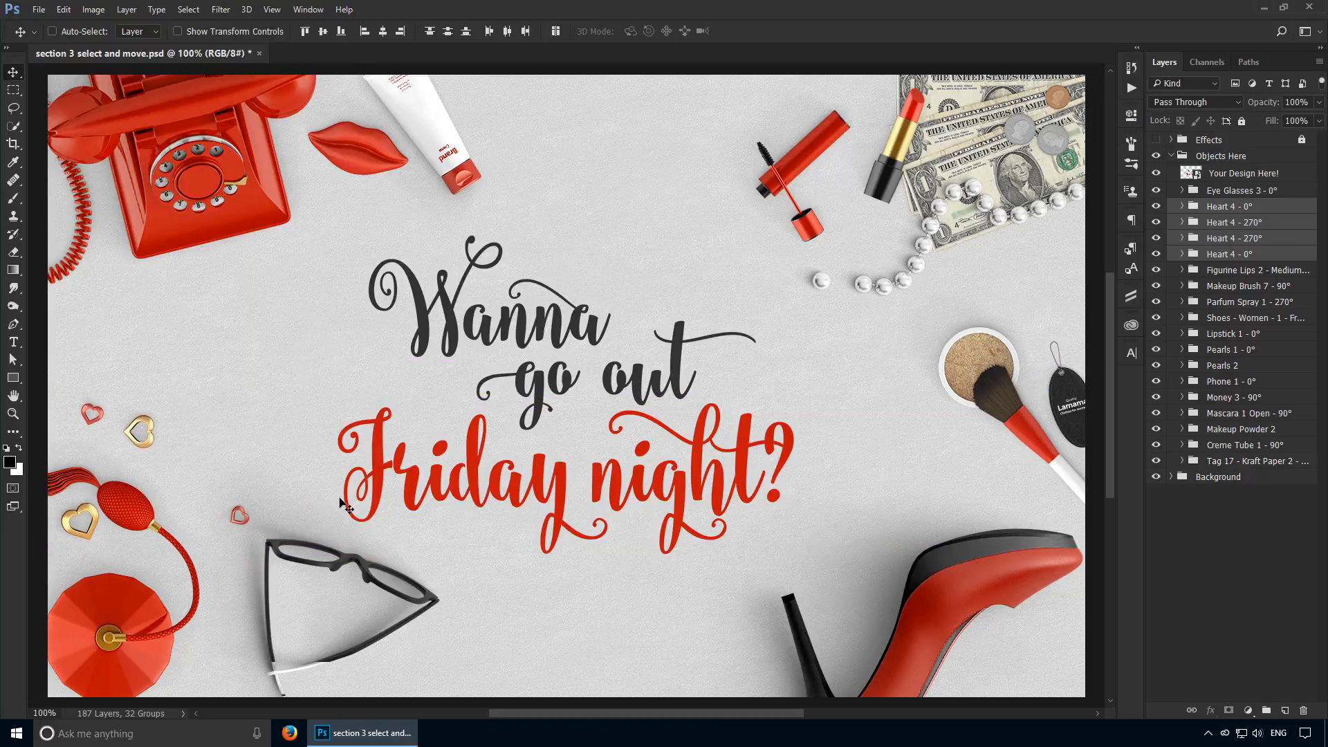
pyautogui.press('Ctrl+Z')
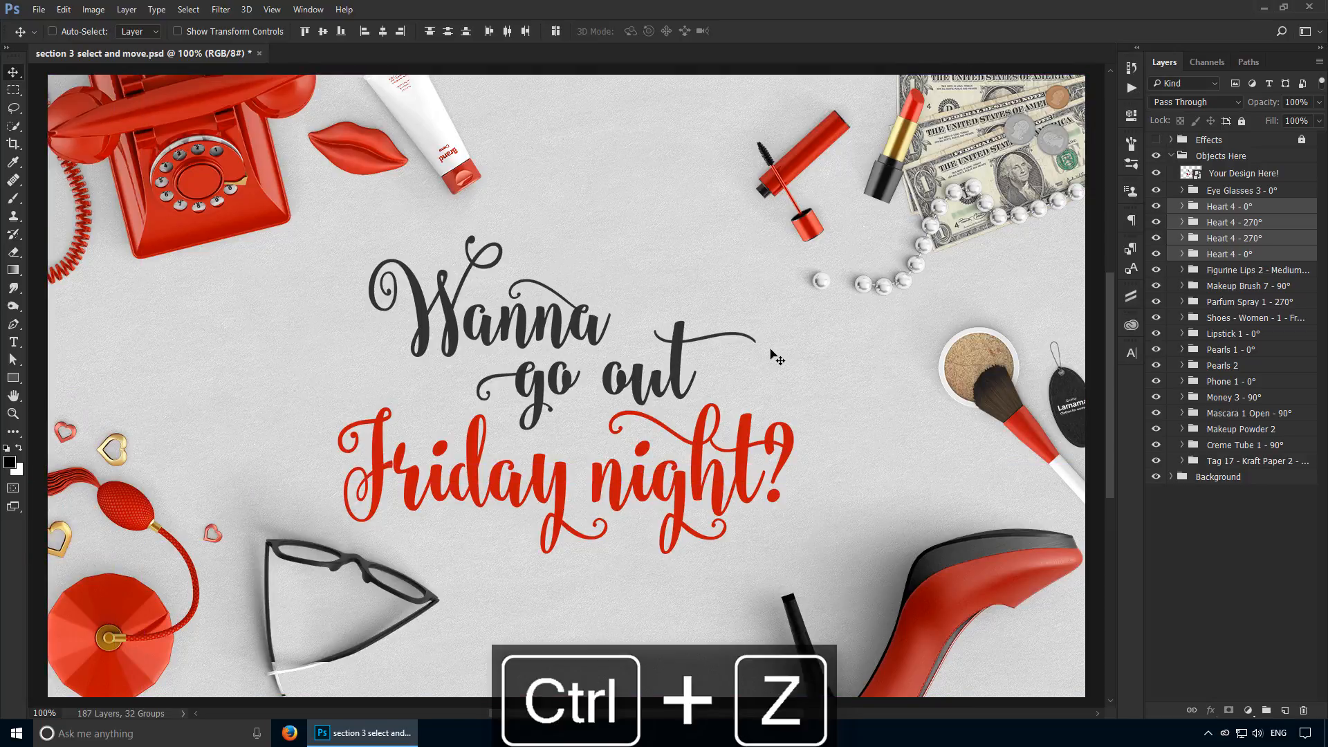
pyautogui.press('Ctrl+z')
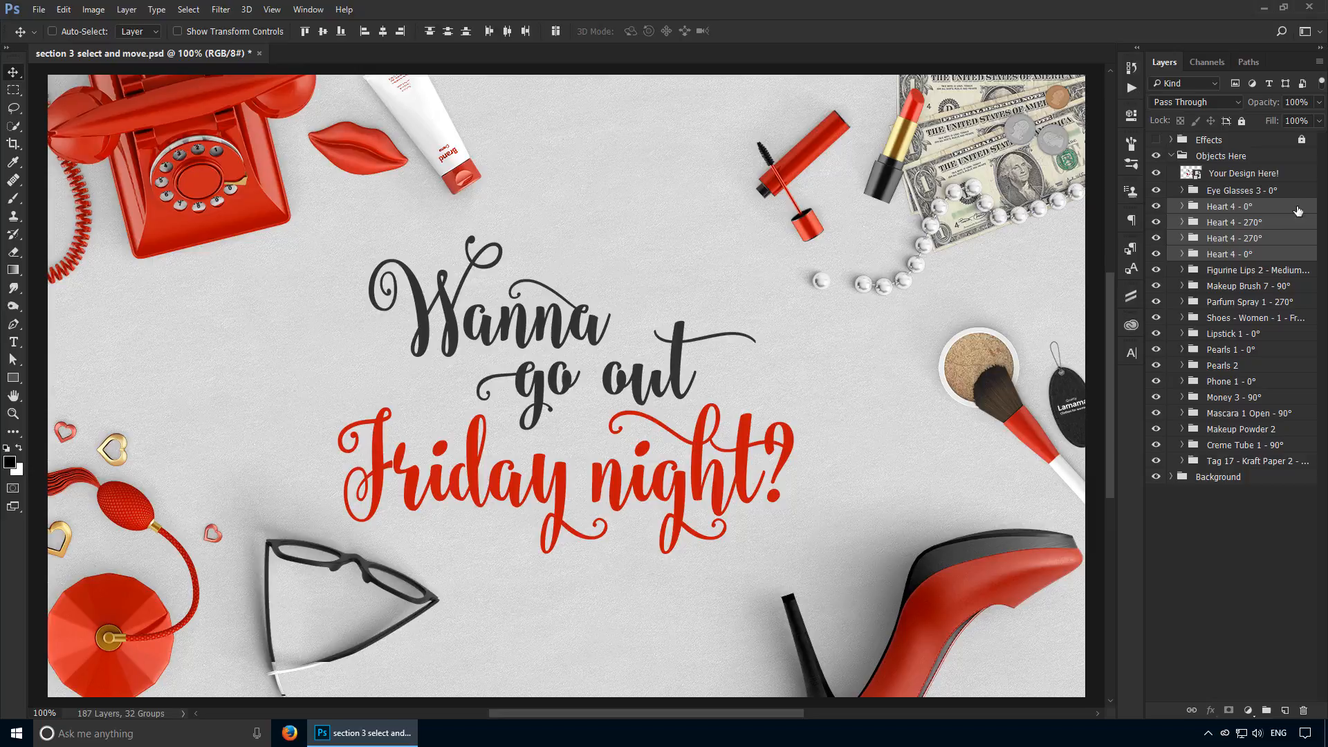
# Step: Select all layers, from the eyeglasses through the kraft paper tag
pyautogui.click(1244, 223)
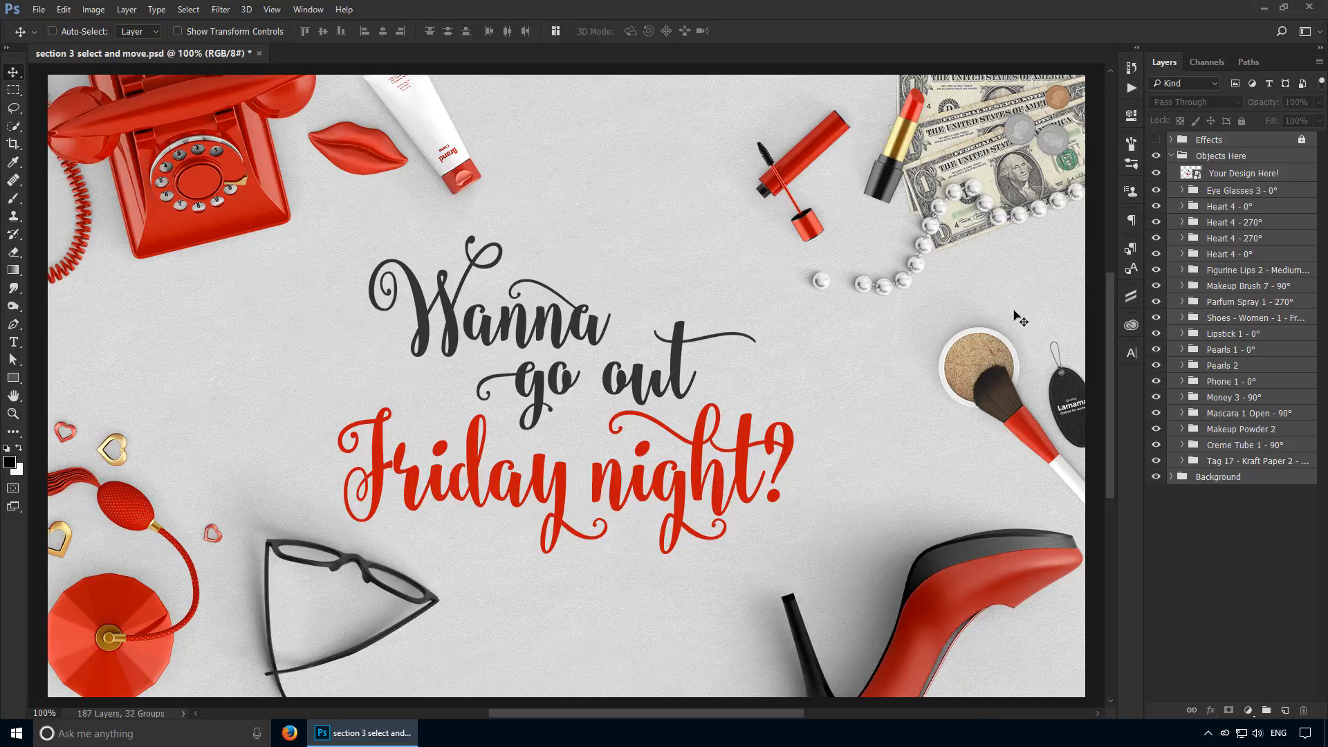
pyautogui.press('ctrl')
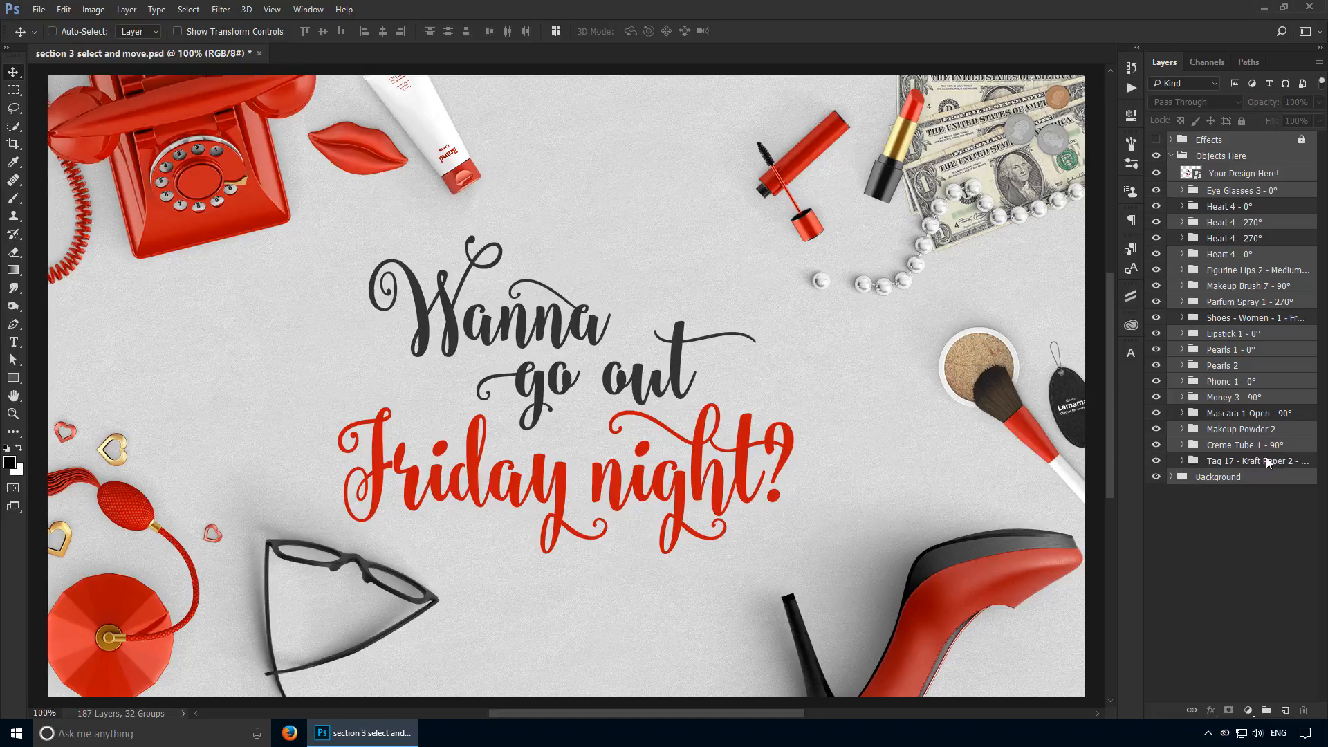
pyautogui.moveTo(1259, 602)
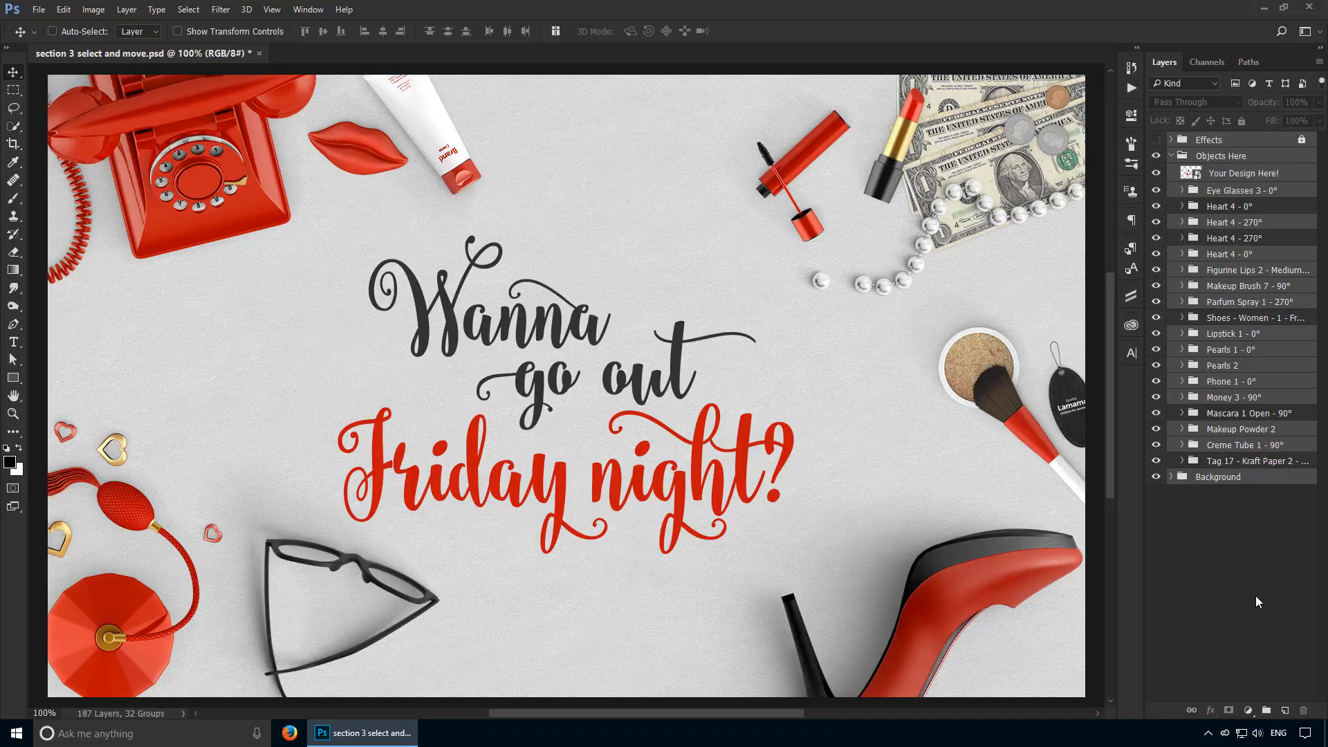
pyautogui.moveTo(1246, 636)
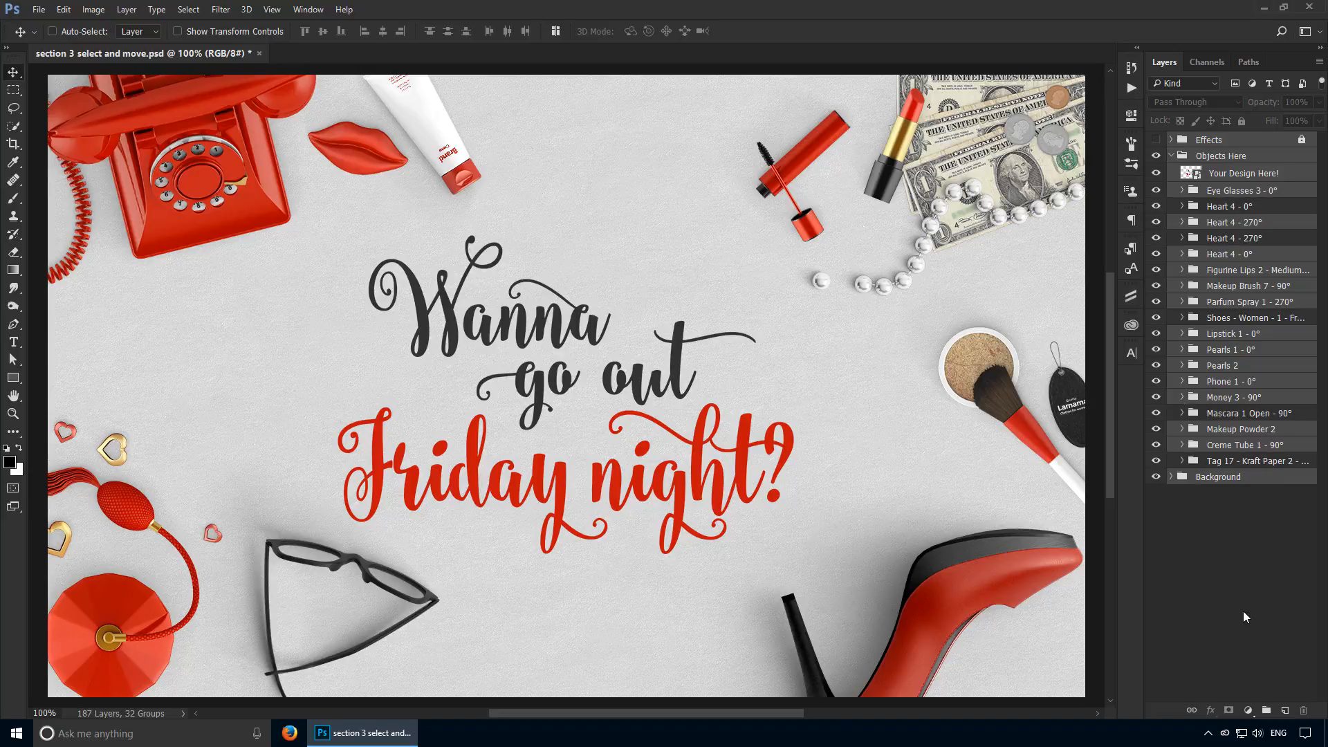
# Step: Select only the Pearls 1 - 0° group, replacing the multi-layer selection
pyautogui.click(1232, 349)
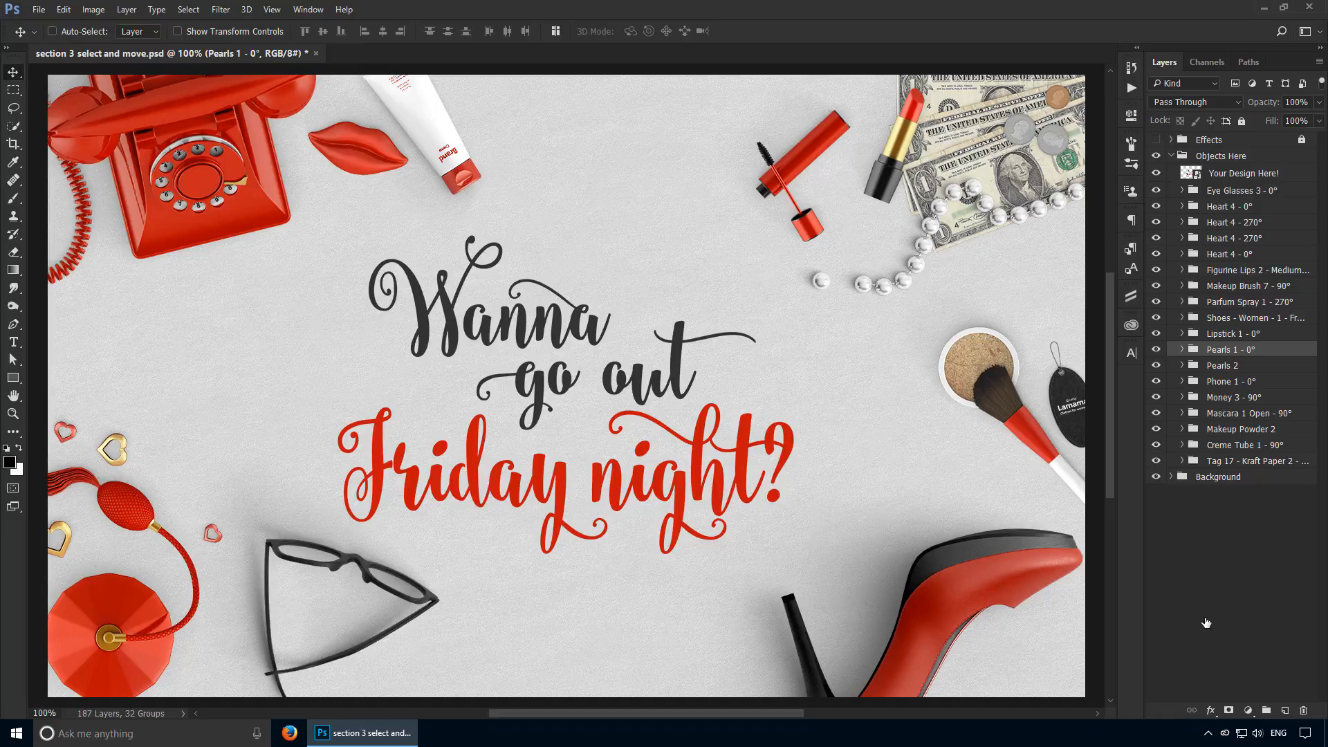
pyautogui.moveTo(1200, 619)
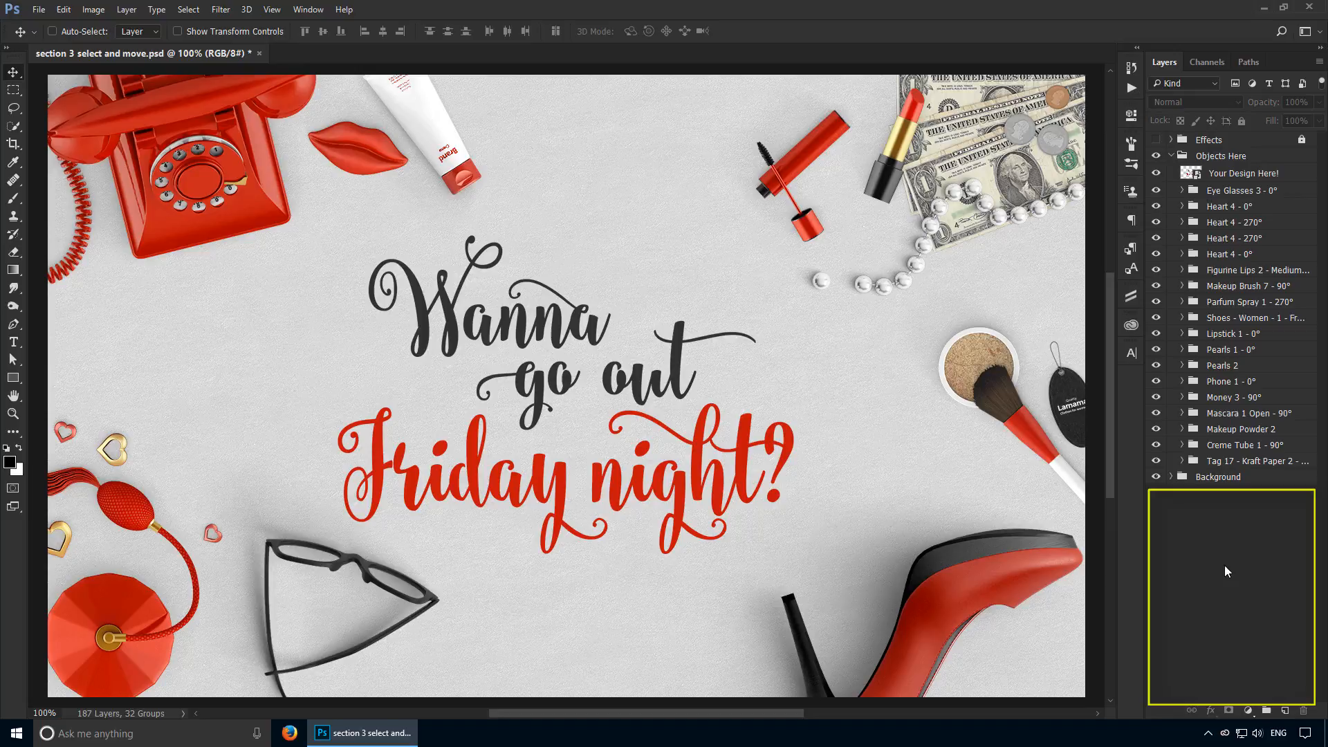
pyautogui.moveTo(1167, 670)
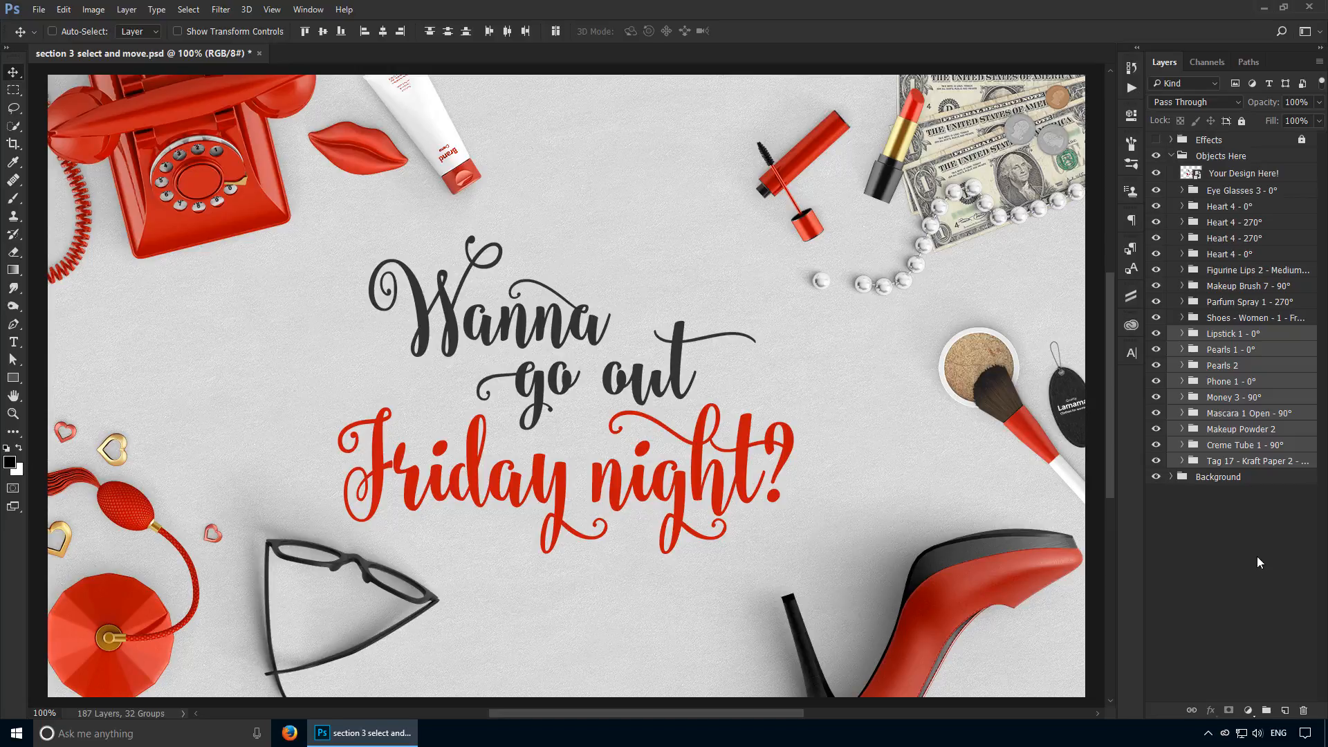
pyautogui.moveTo(1246, 359)
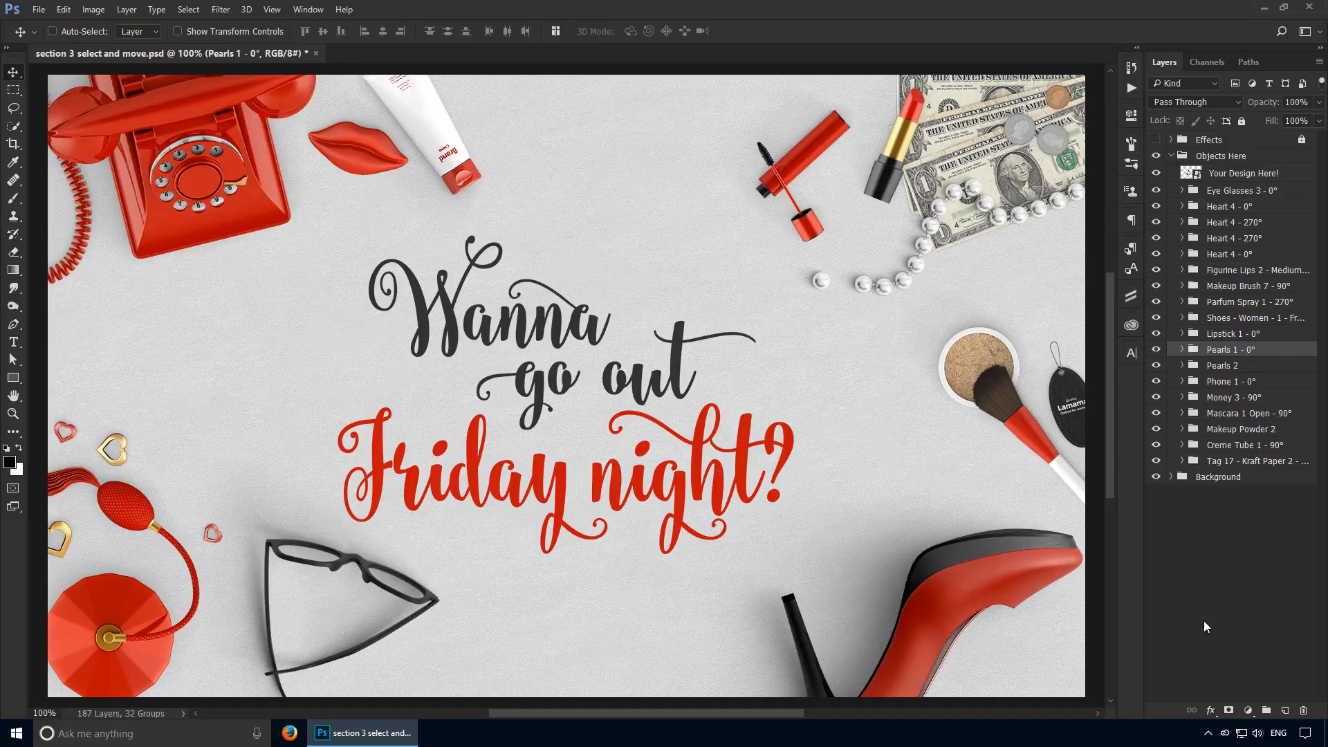
pyautogui.moveTo(1197, 612)
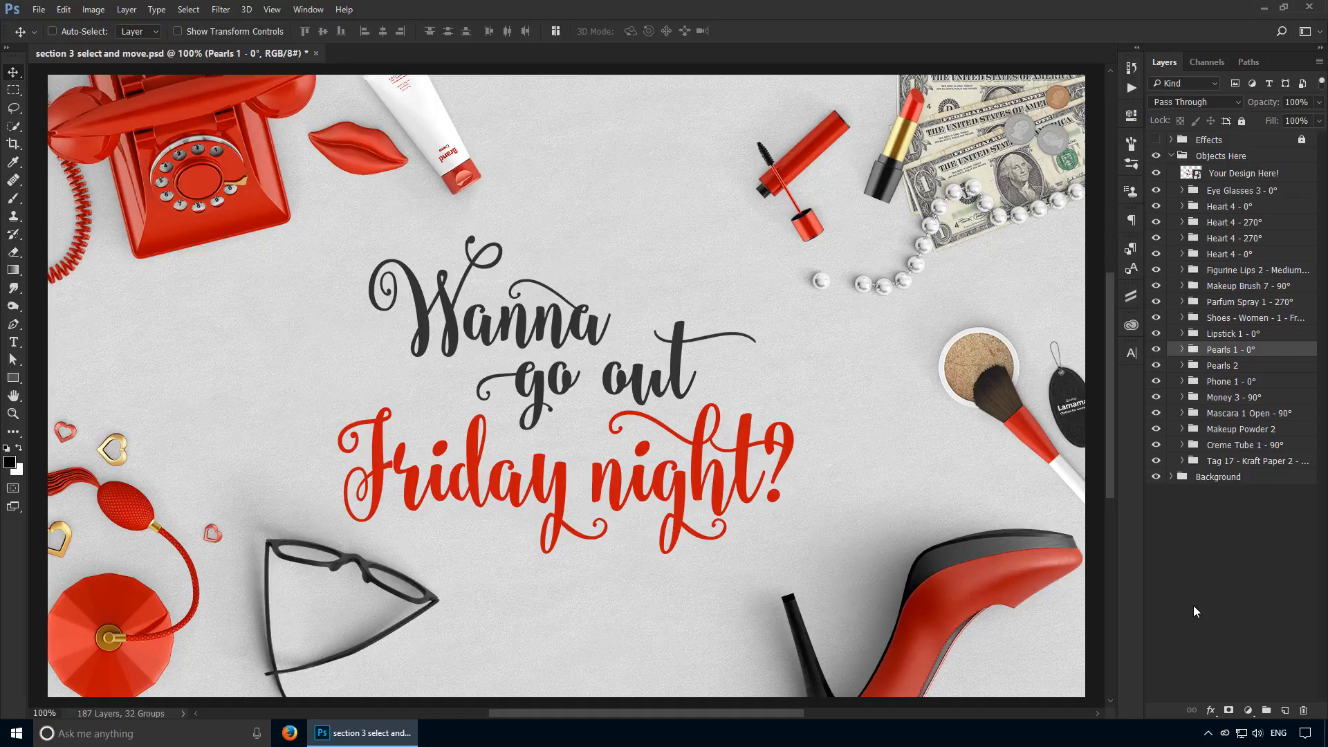
pyautogui.moveTo(1249, 448)
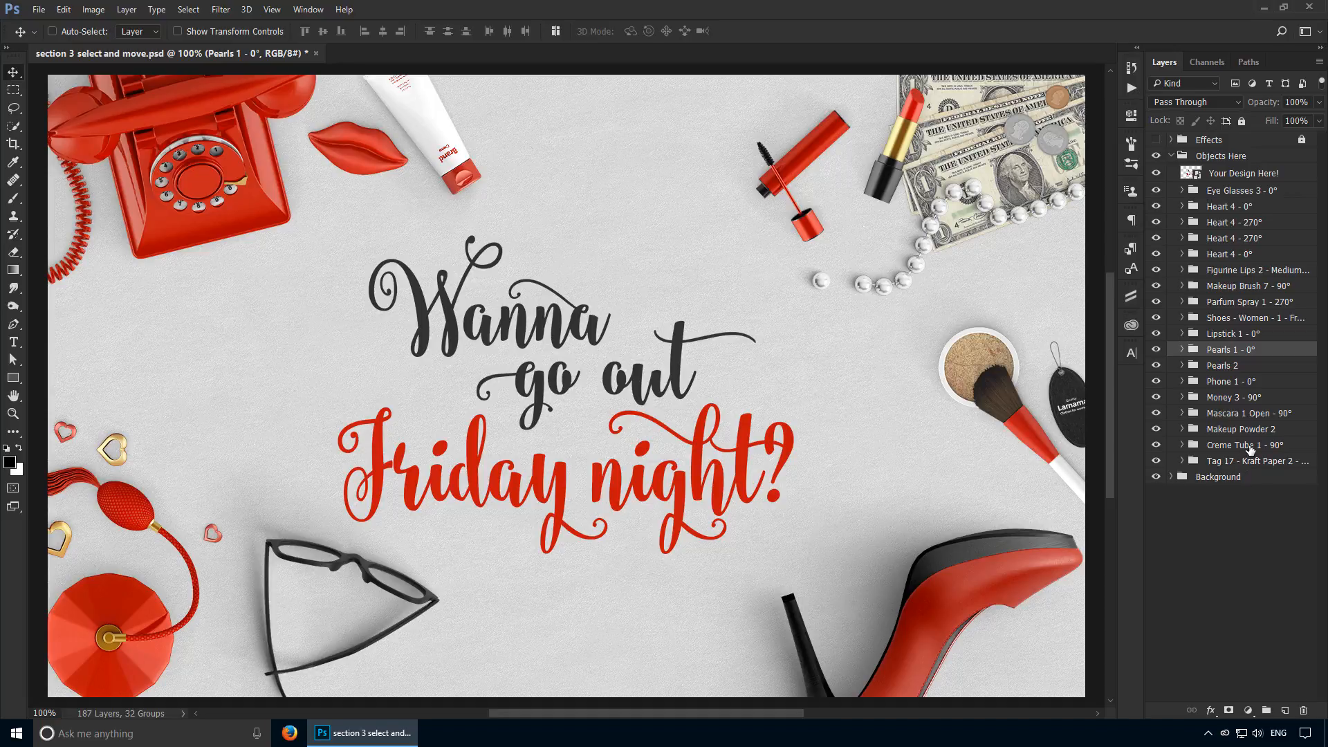
# Step: Select Creme Tube 1 - 90° and extend the selection up to Heart 4 - 270°
pyautogui.click(1244, 444)
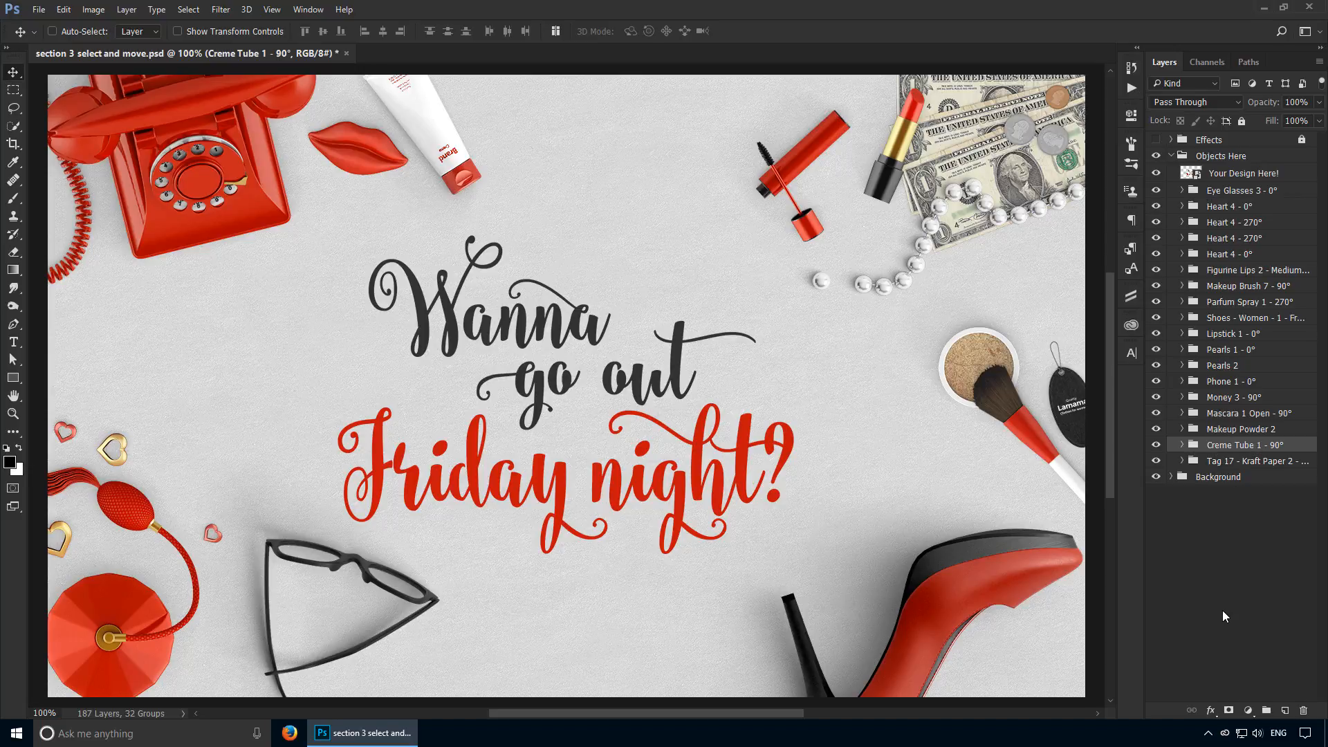
pyautogui.press('shift')
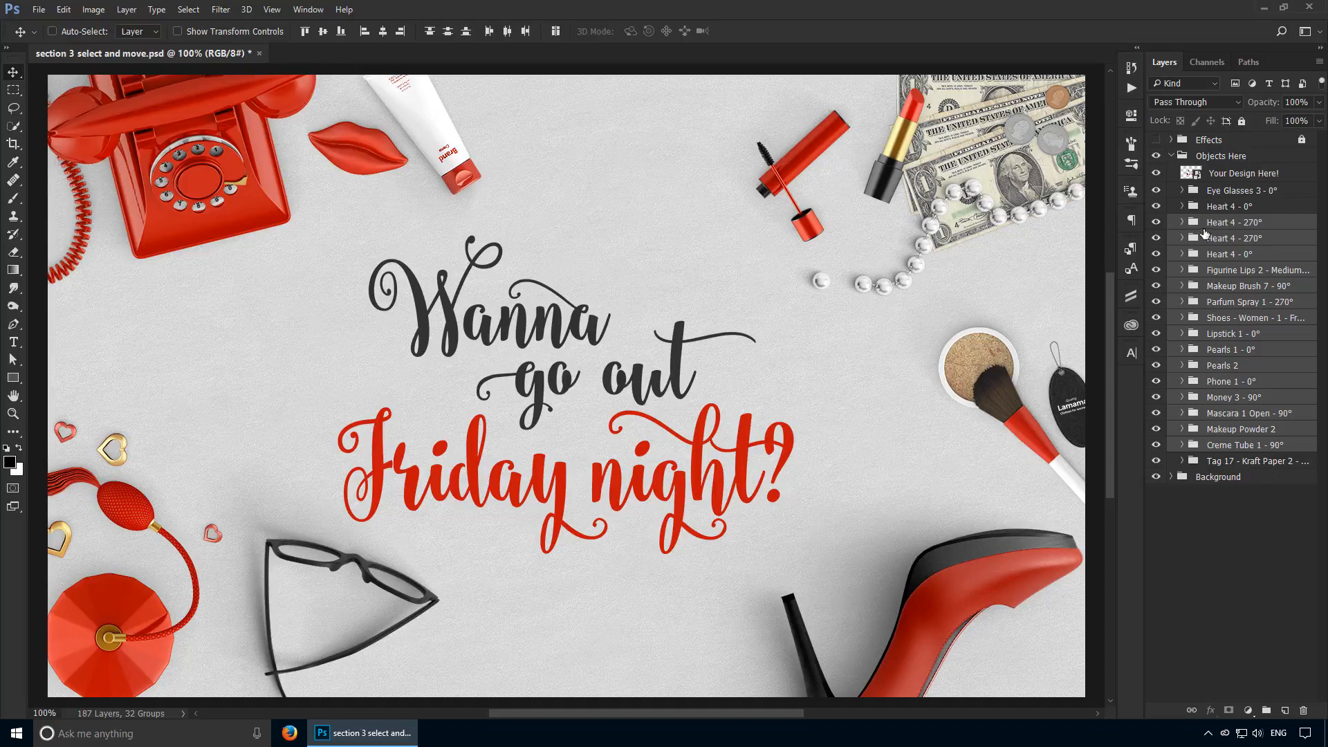
# Step: Expand the top Heart 4 - 0° group, select its sublayers, then activate Heart 4 - 270°
pyautogui.click(1249, 222)
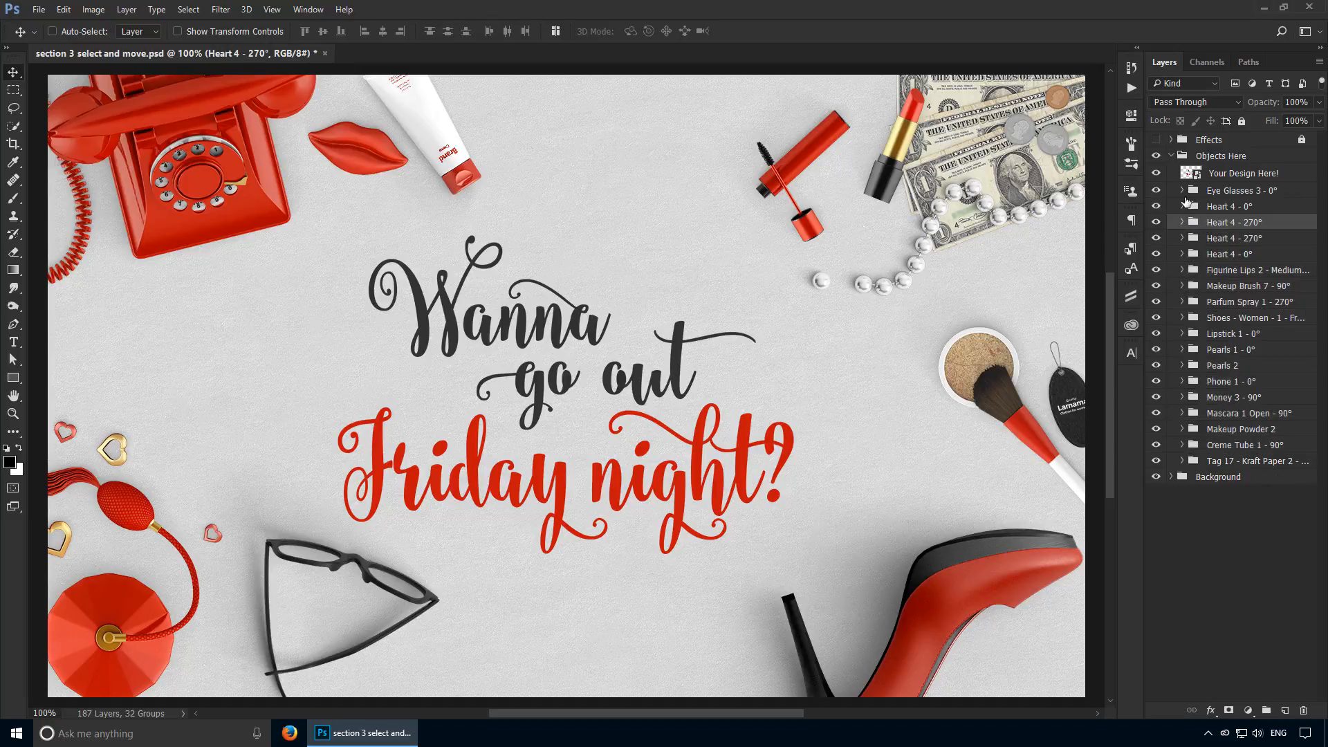
pyautogui.click(1183, 207)
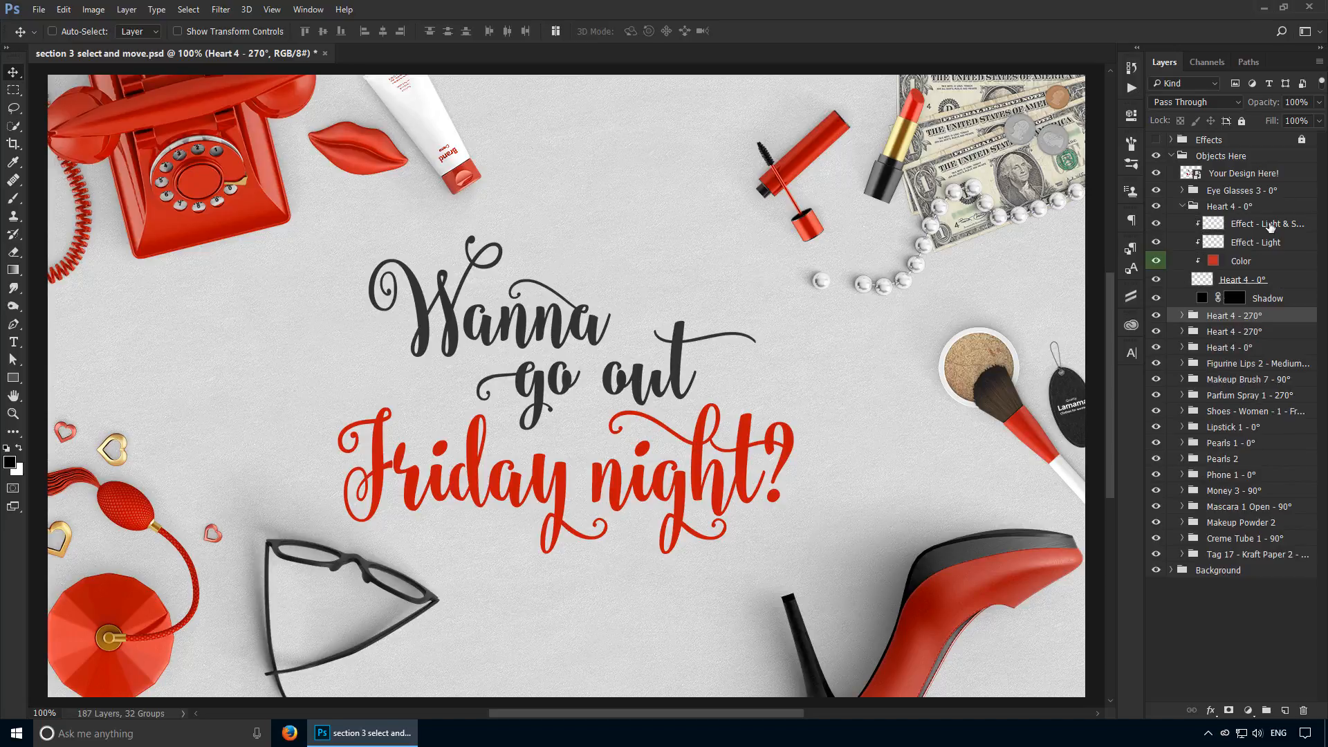
pyautogui.click(1266, 223)
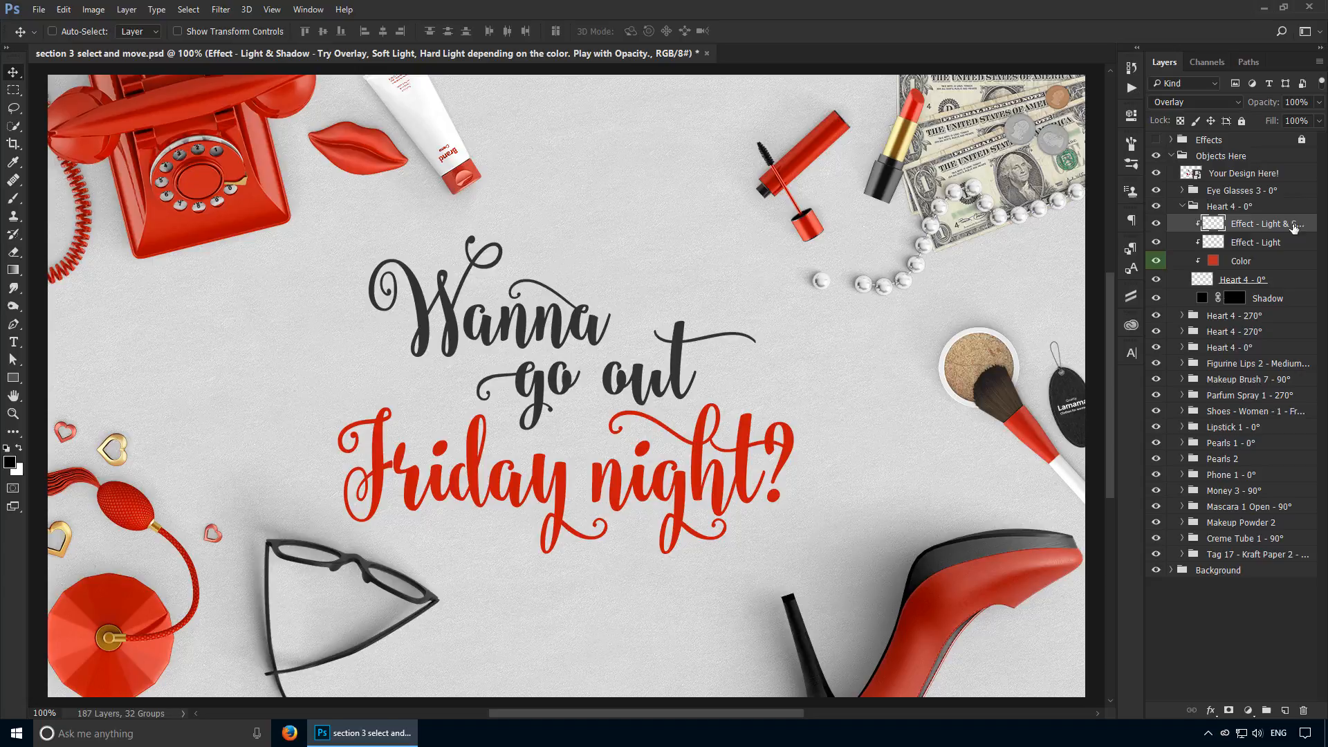
pyautogui.moveTo(1287, 281)
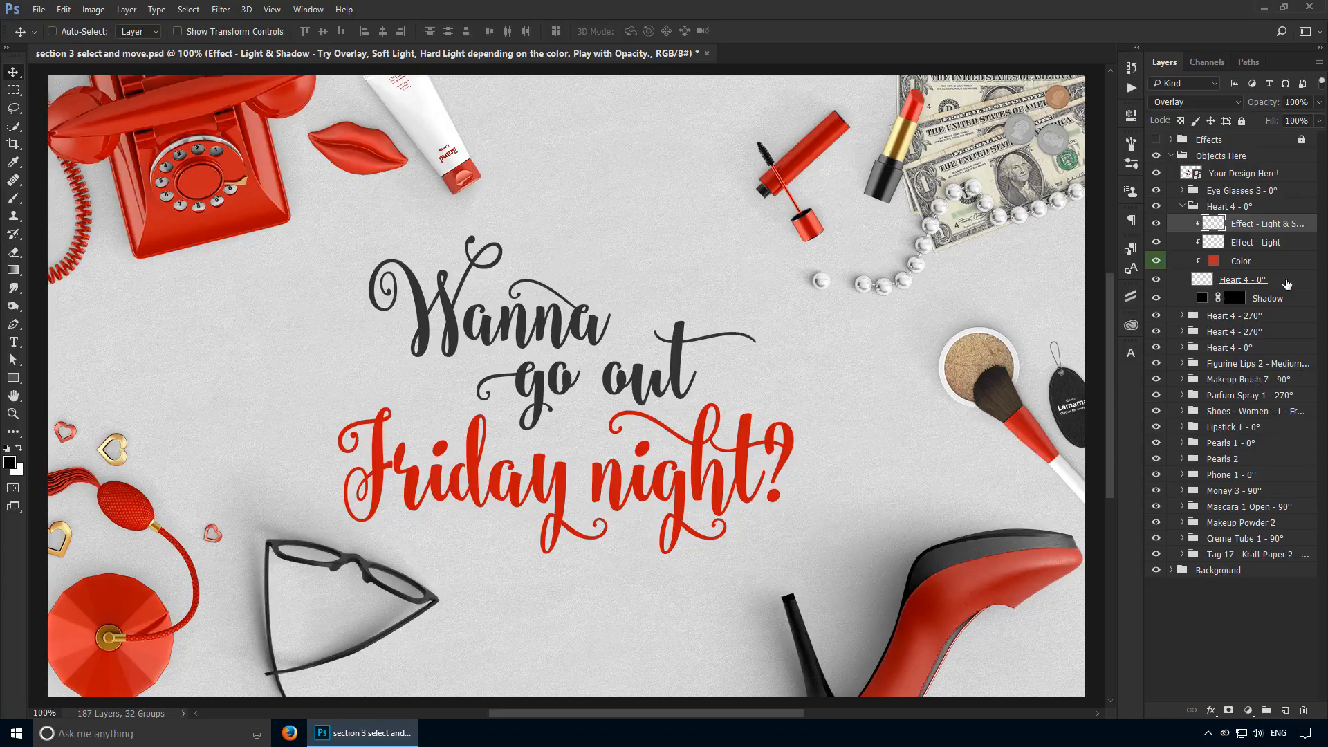
pyautogui.press('shift')
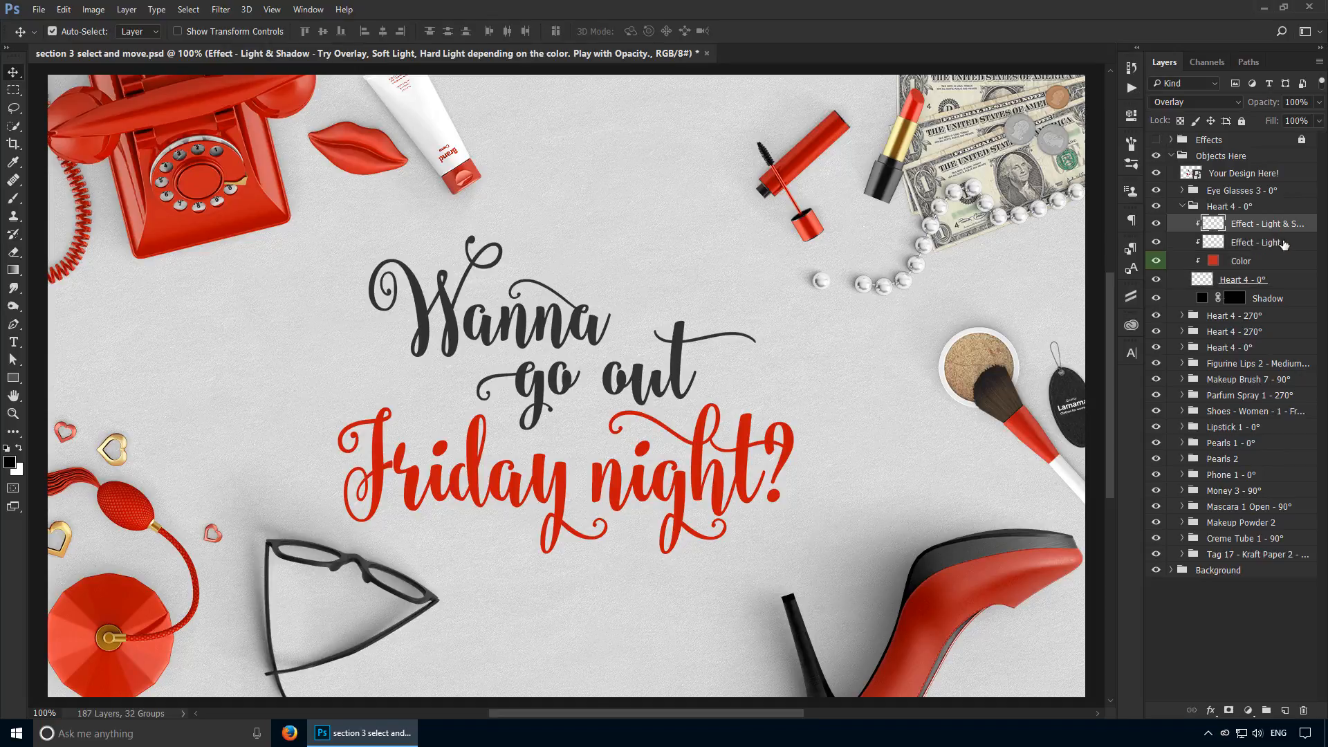
pyautogui.press('ctrl')
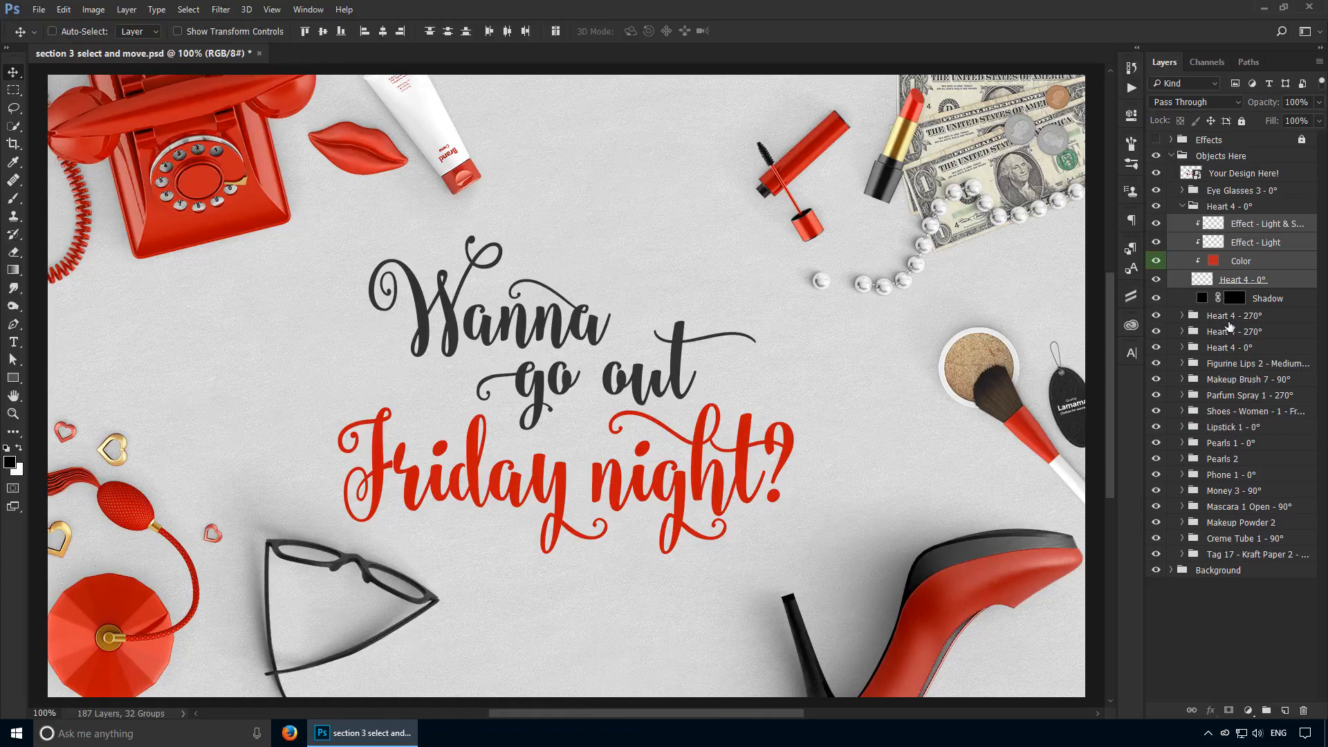
pyautogui.click(1234, 316)
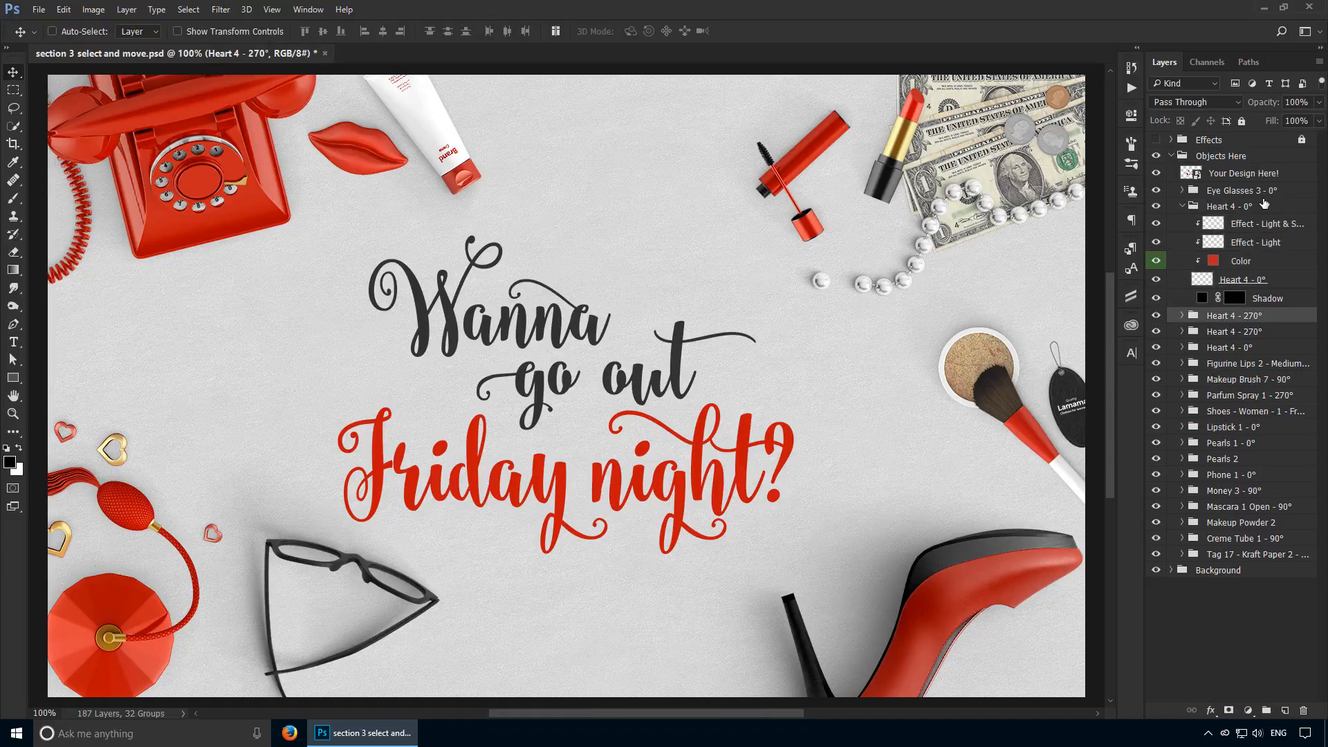
# Step: Expand Eye Glasses 3 - 0° and step the selection down toward its Glasses Color layer
pyautogui.click(1269, 223)
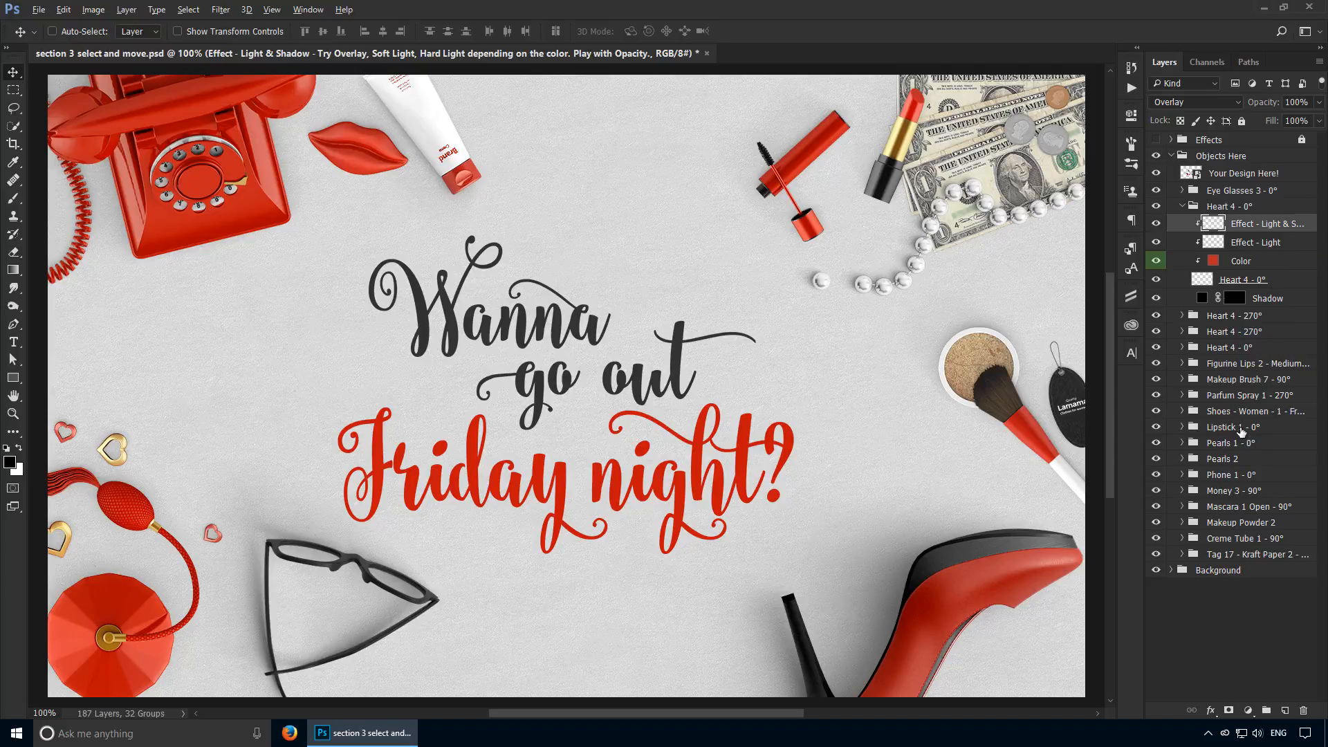
pyautogui.moveTo(1242, 429)
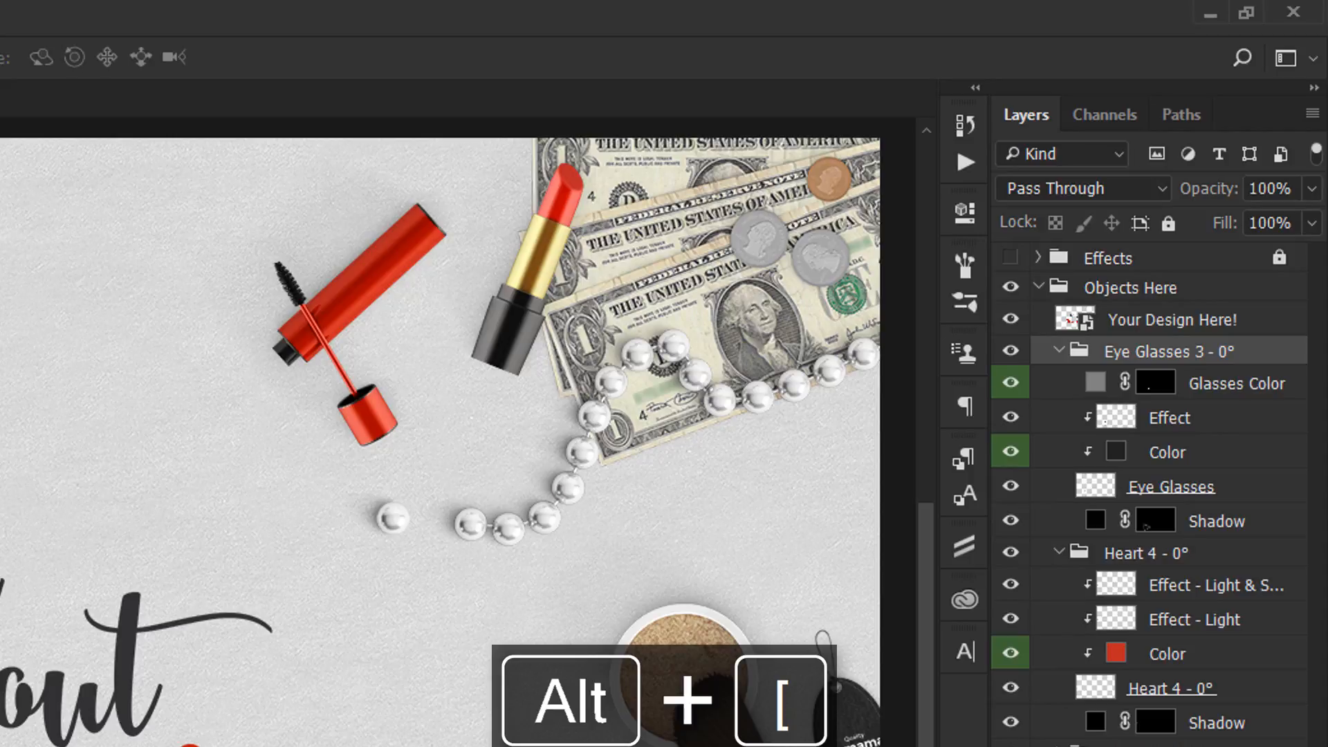
pyautogui.press('Alt+[')
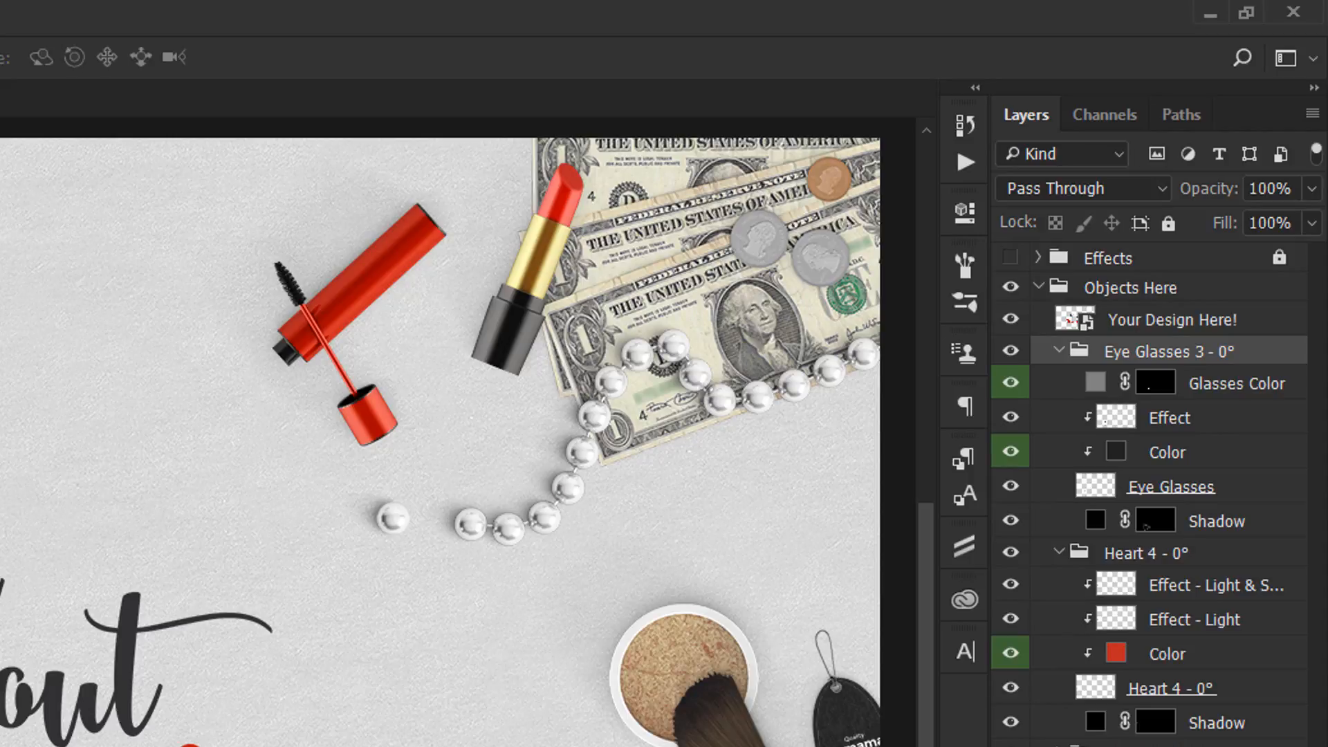
pyautogui.press('Alt+[')
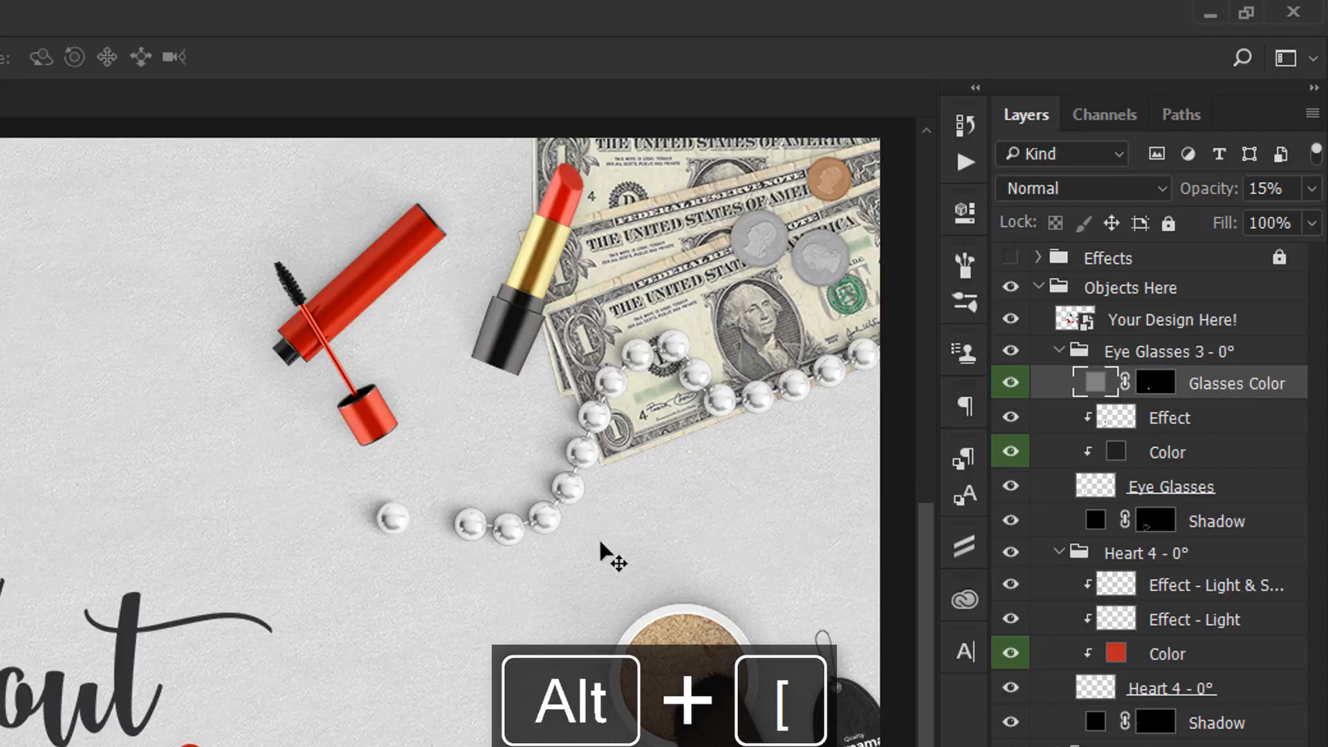
pyautogui.click(1170, 417)
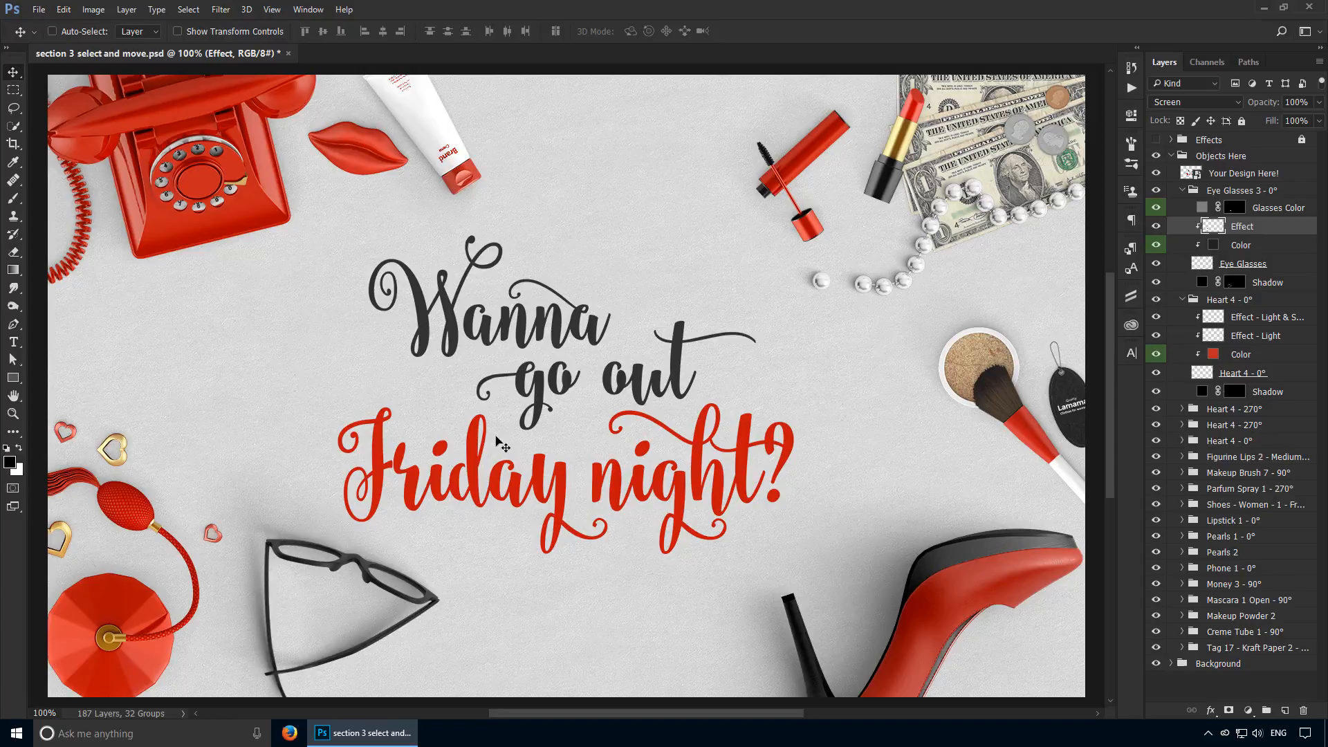
# Step: Collapse the Eye Glasses and Heart groups, select Objects Here, then pick the gold heart's layer
pyautogui.click(1242, 191)
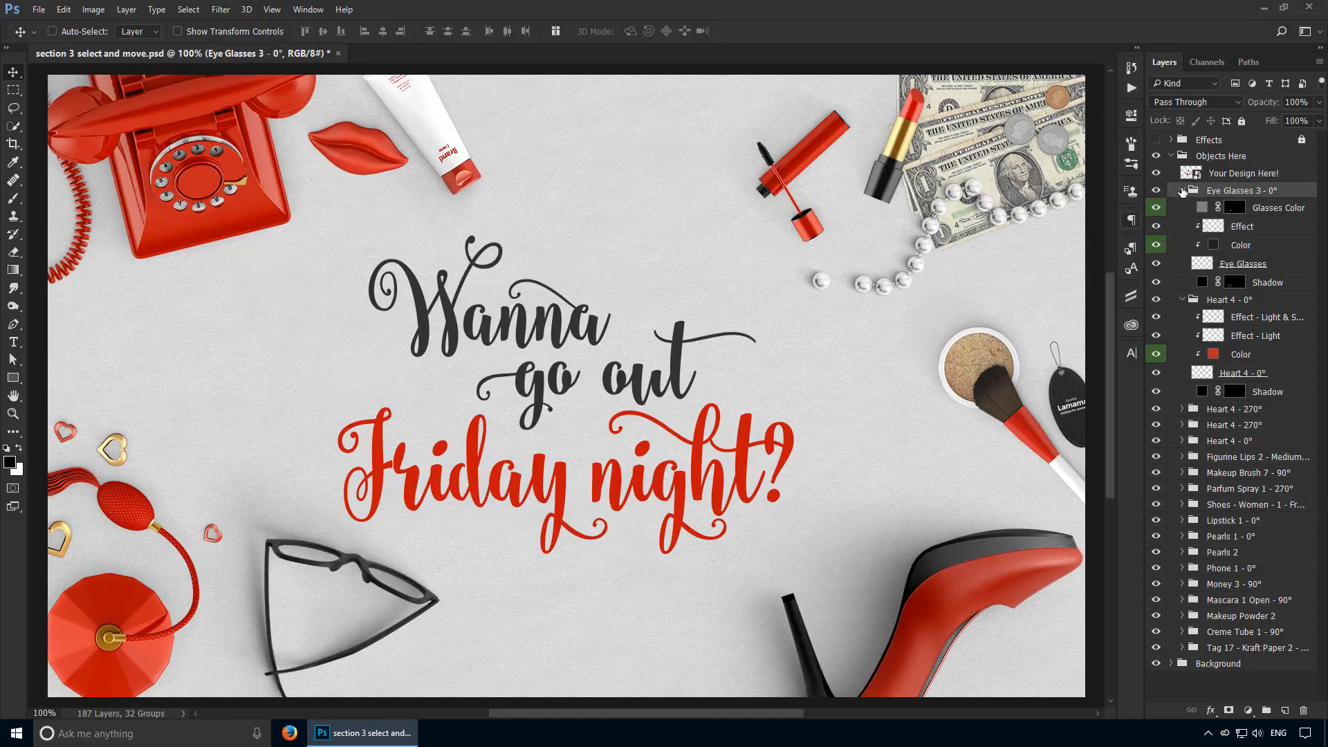
pyautogui.click(1182, 190)
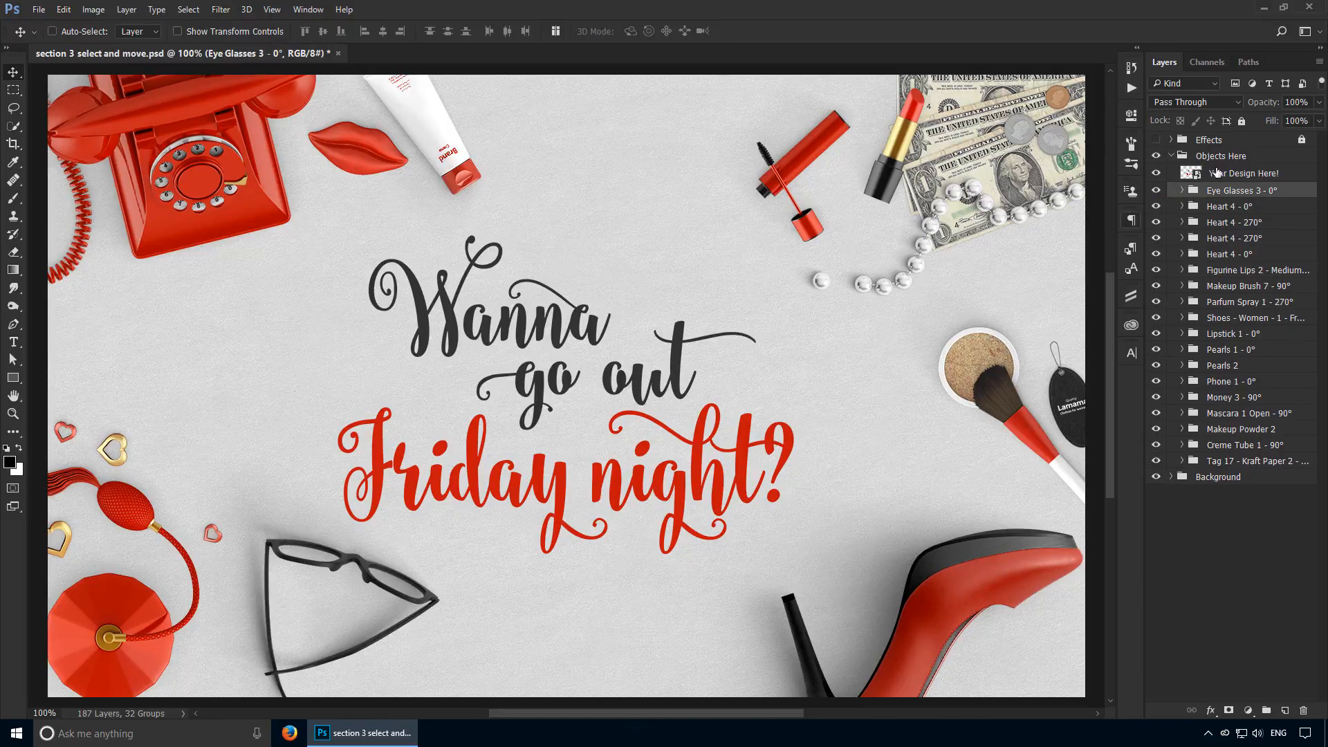
pyautogui.click(1221, 156)
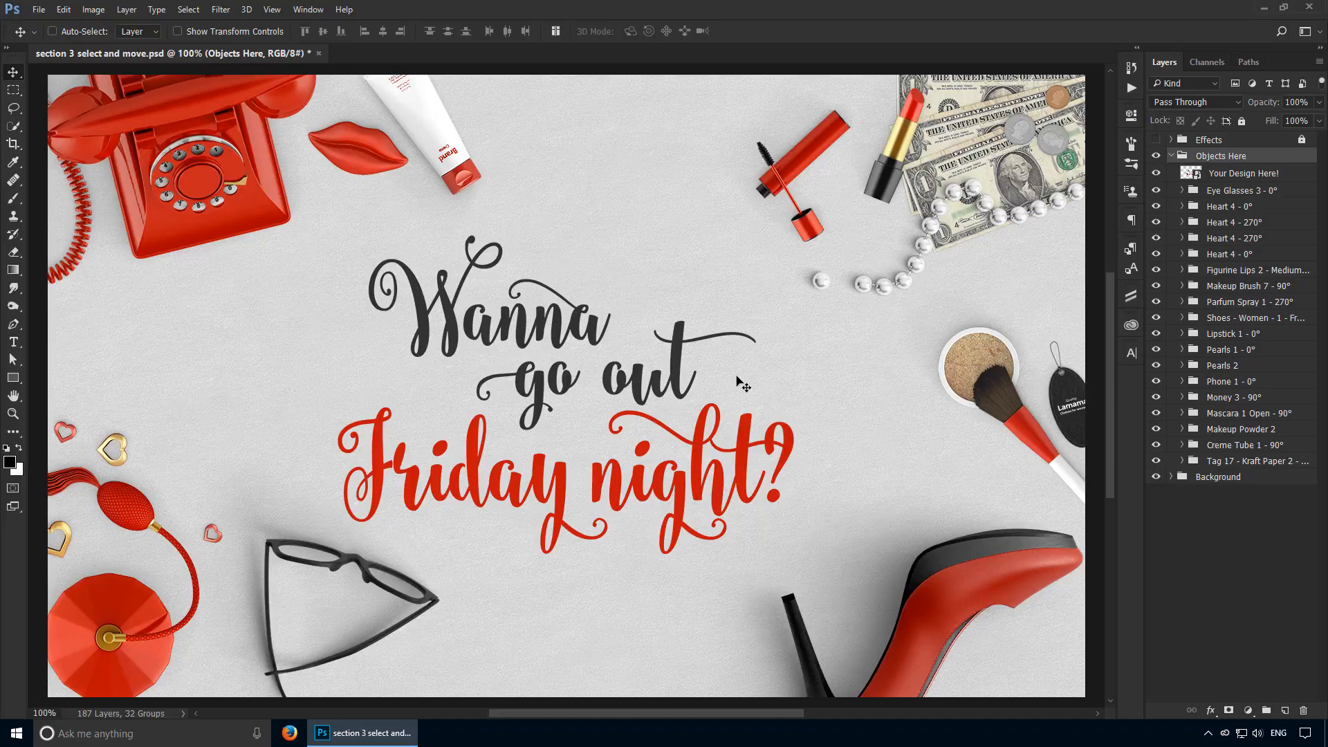
pyautogui.moveTo(786, 464)
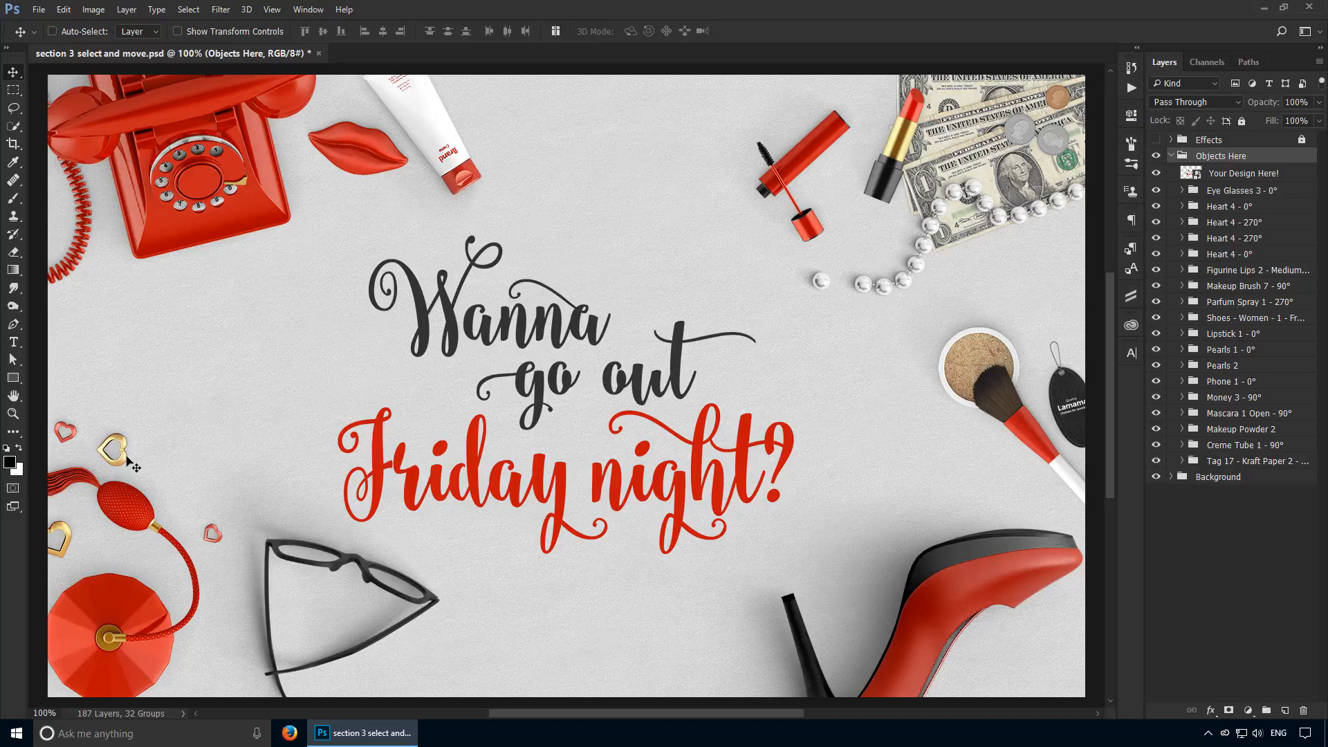
pyautogui.click(1241, 206)
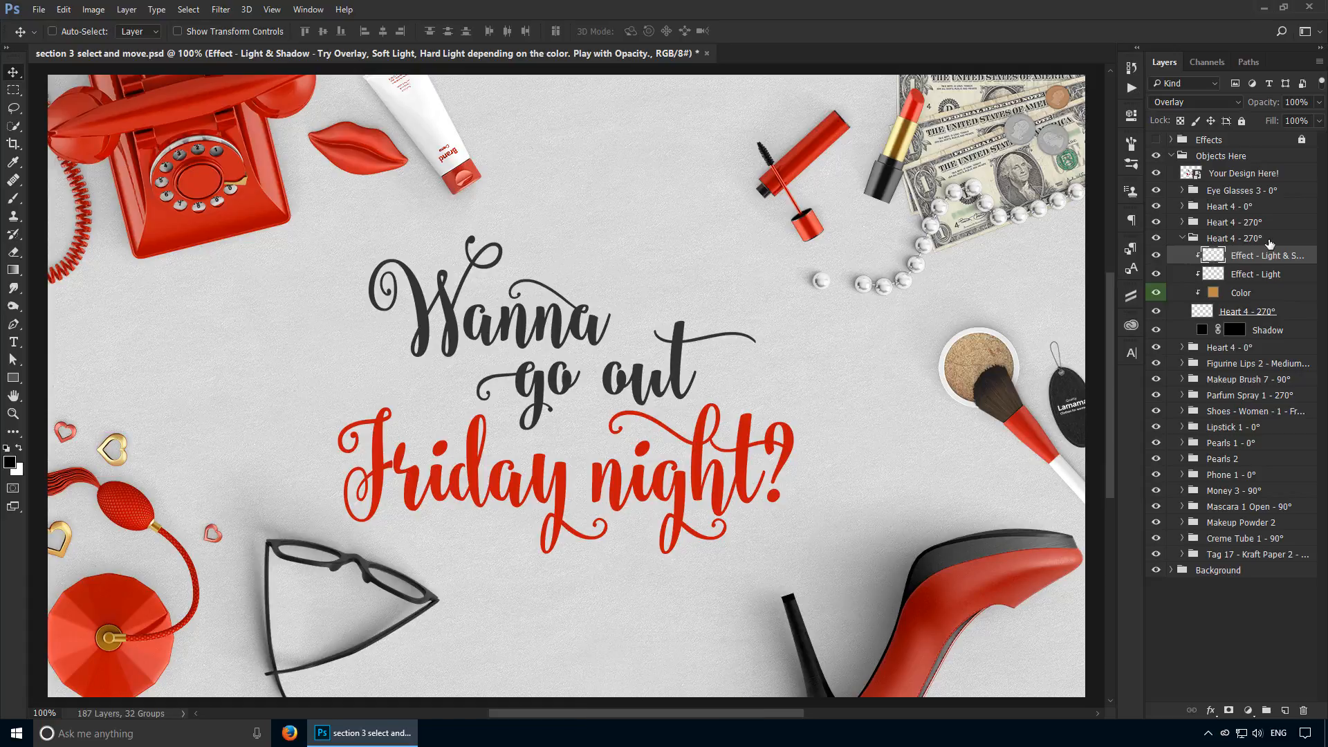
pyautogui.moveTo(569, 434)
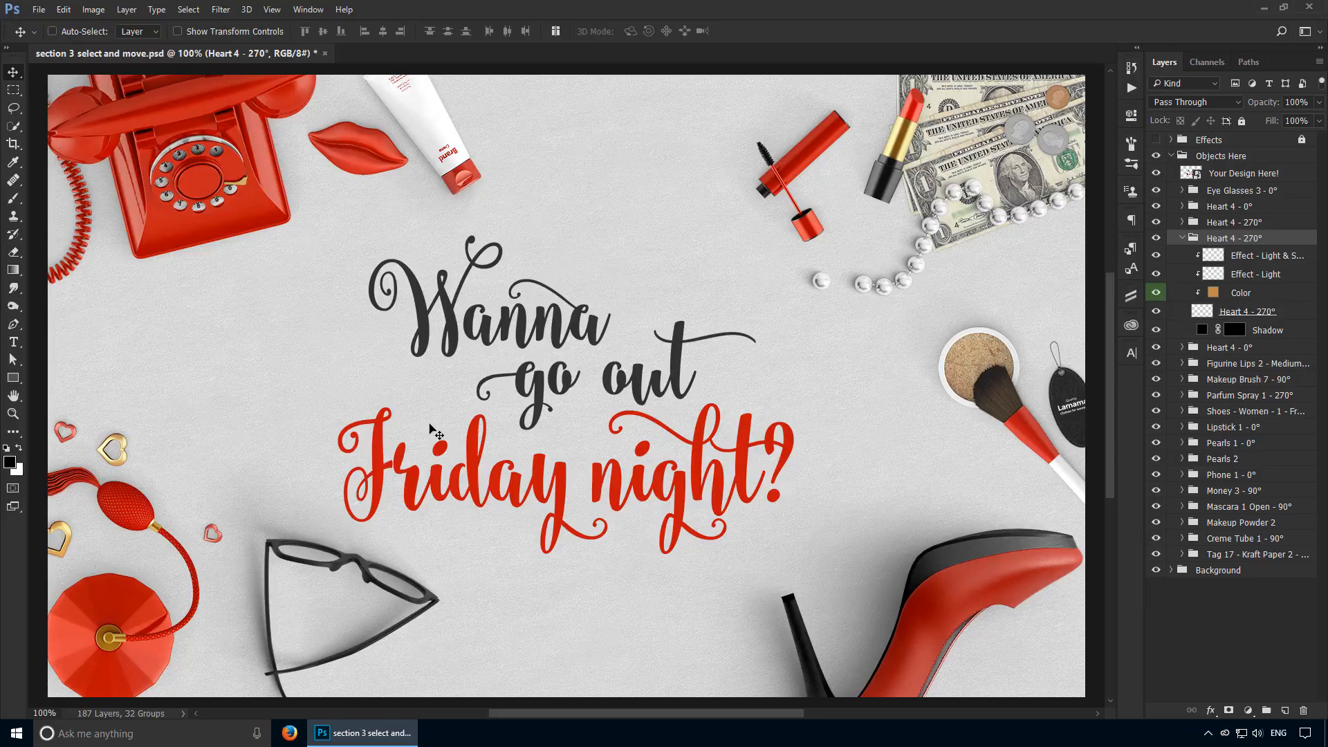
pyautogui.click(1242, 173)
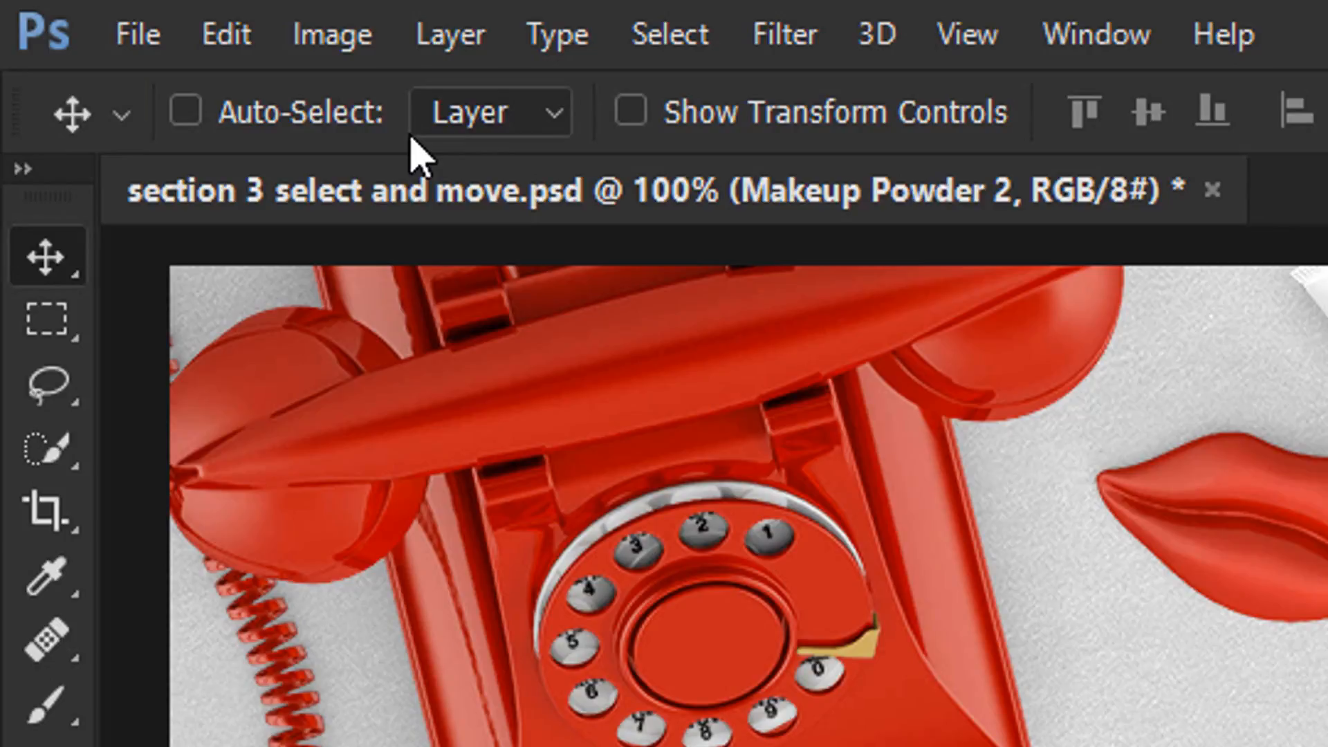
# Step: Set the Move tool's Auto-Select to Group, then back to Layer, and enable Auto-Select
pyautogui.click(489, 111)
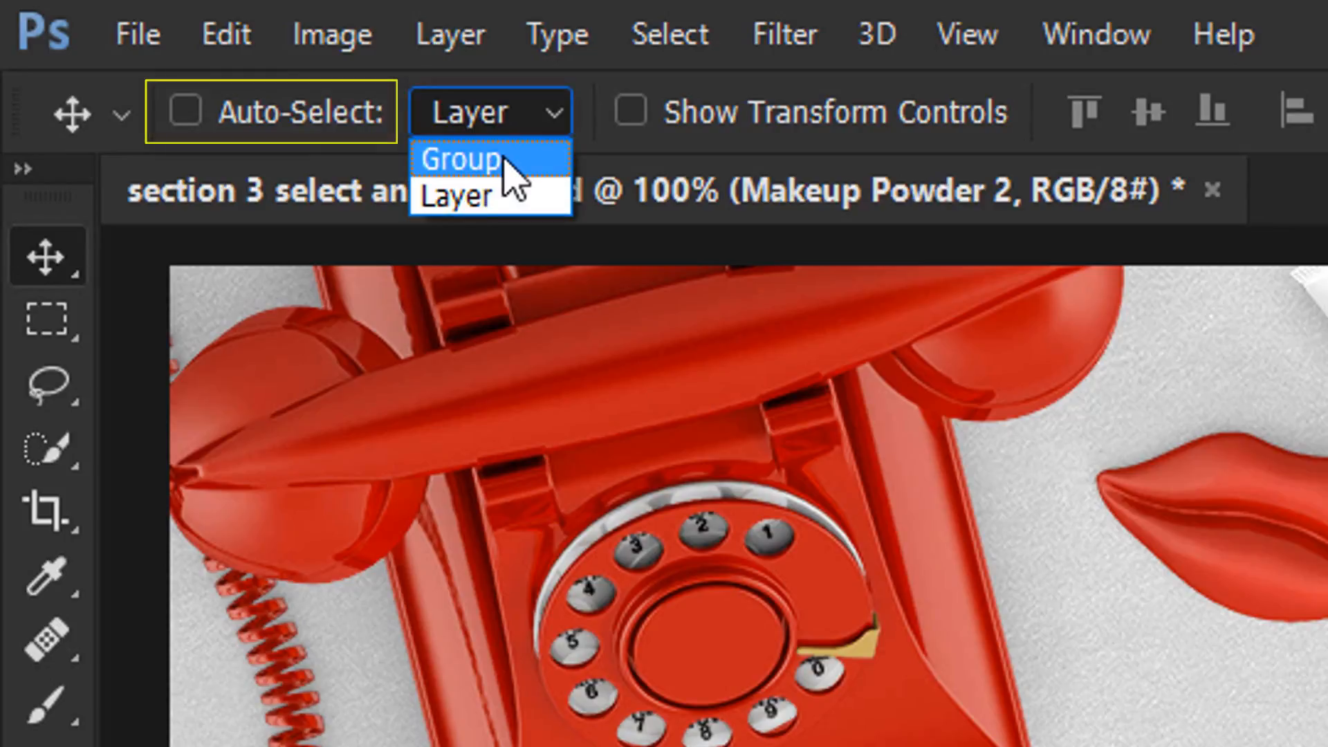
pyautogui.click(461, 160)
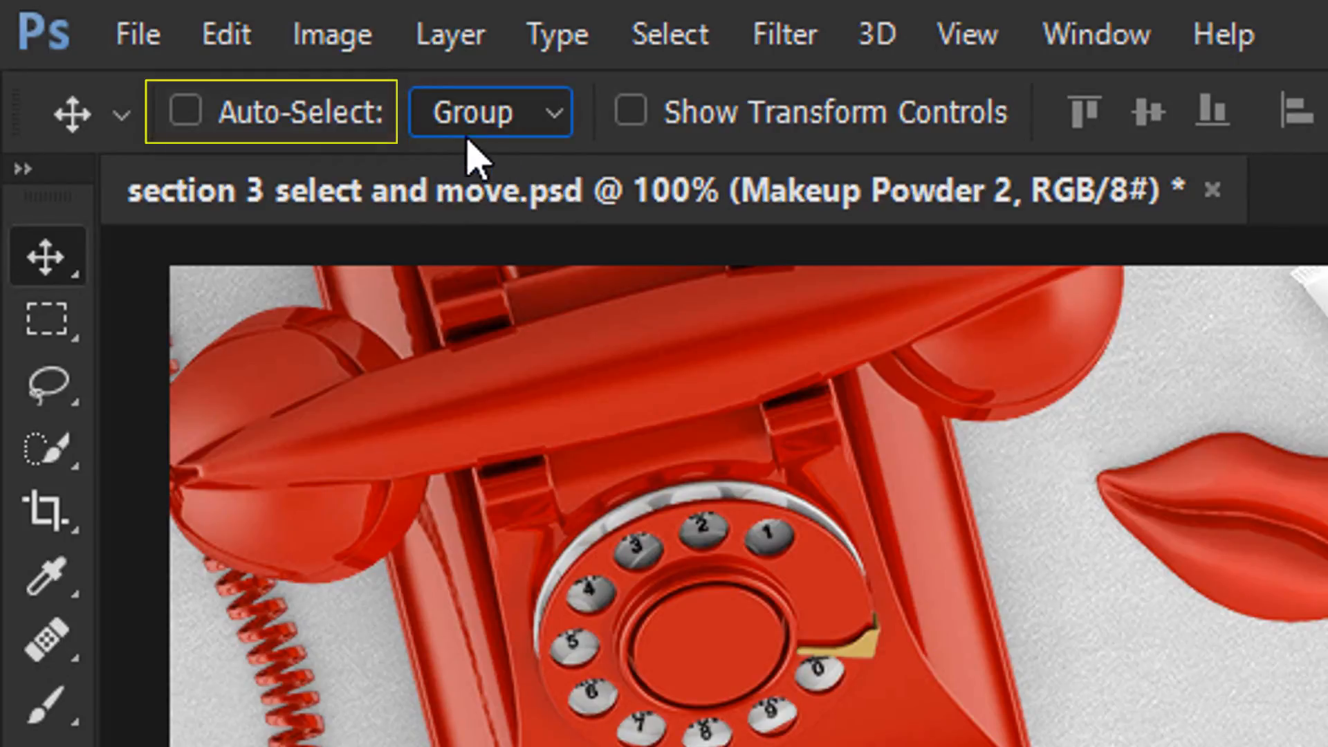
pyautogui.click(185, 111)
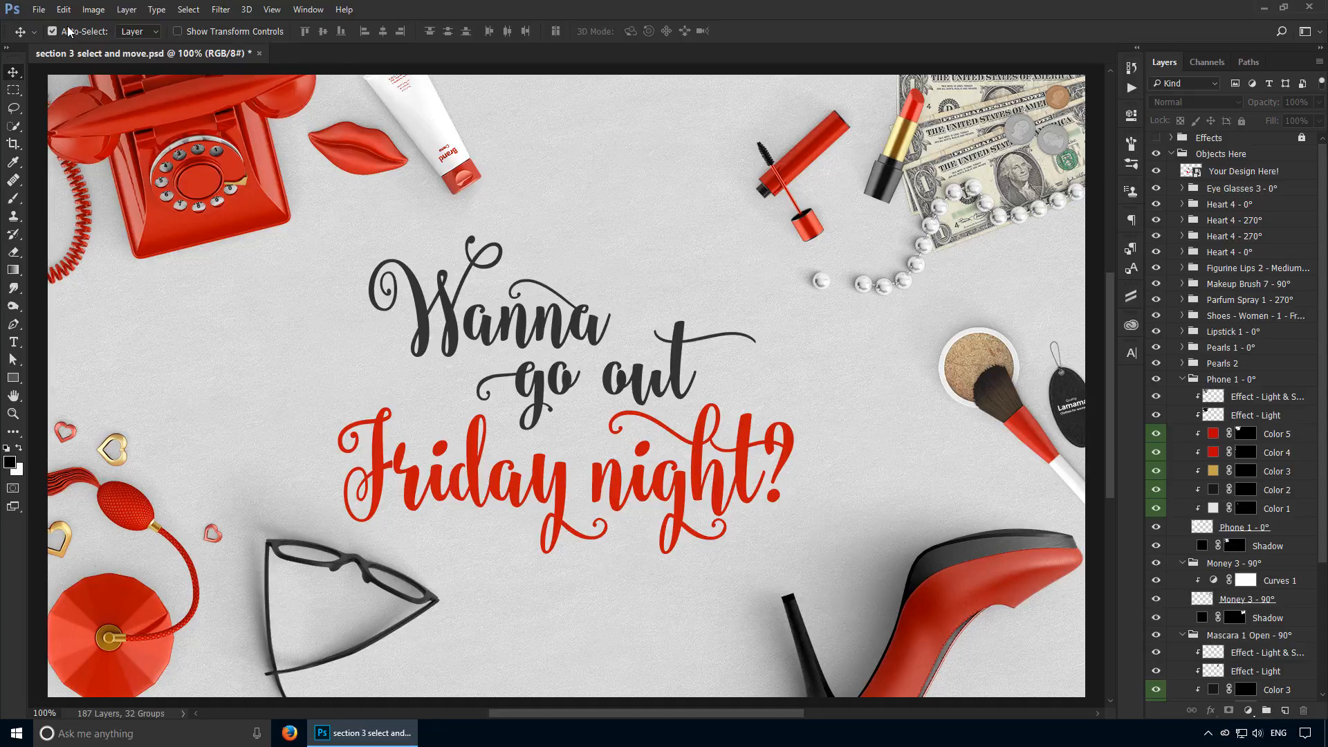
# Step: Turn off Auto-Select, Ctrl-click the lips on the canvas, then collapse all layer groups
pyautogui.click(51, 31)
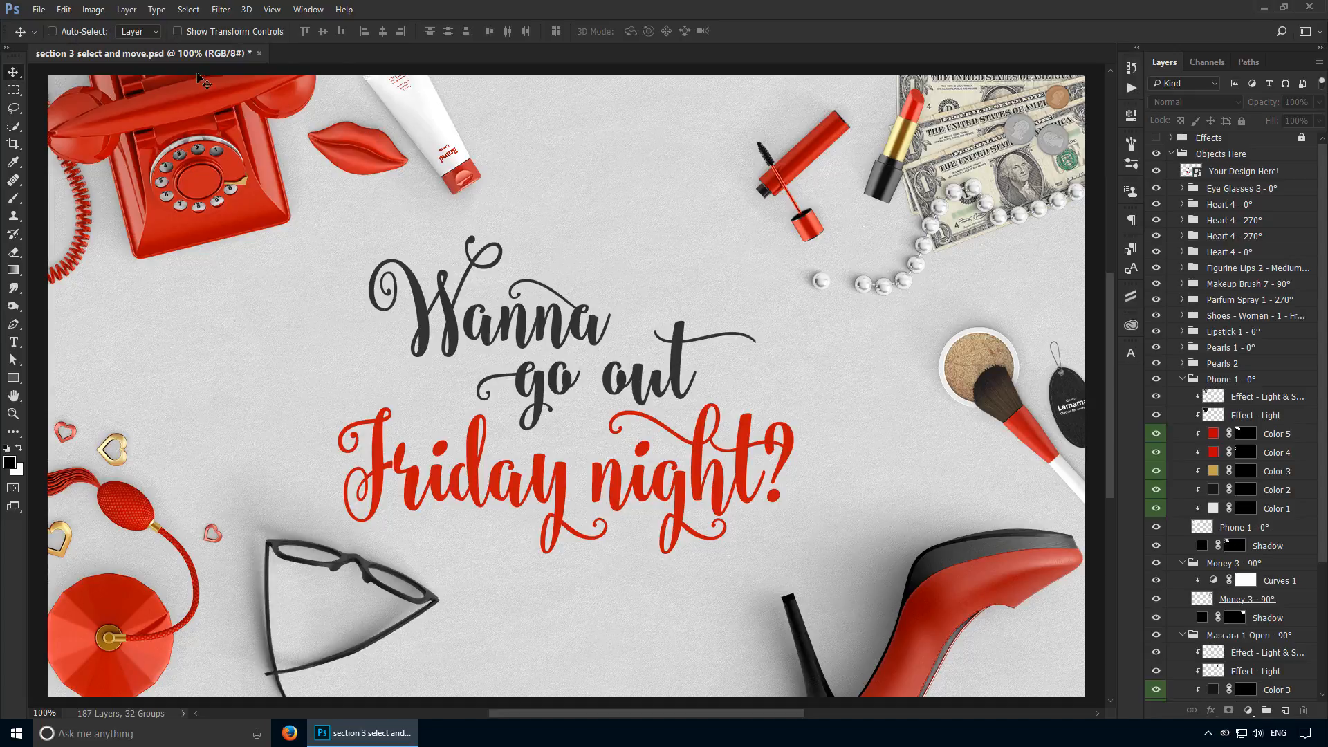
pyautogui.click(156, 31)
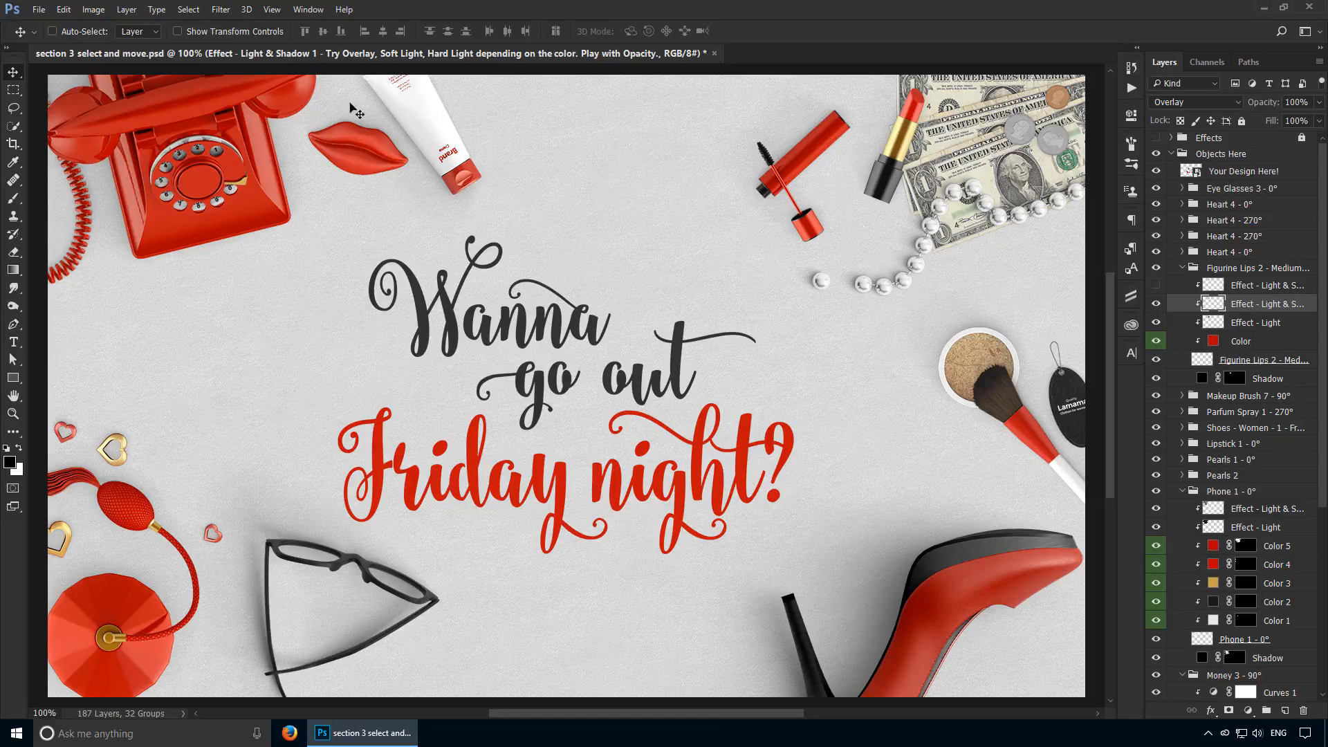
pyautogui.click(137, 31)
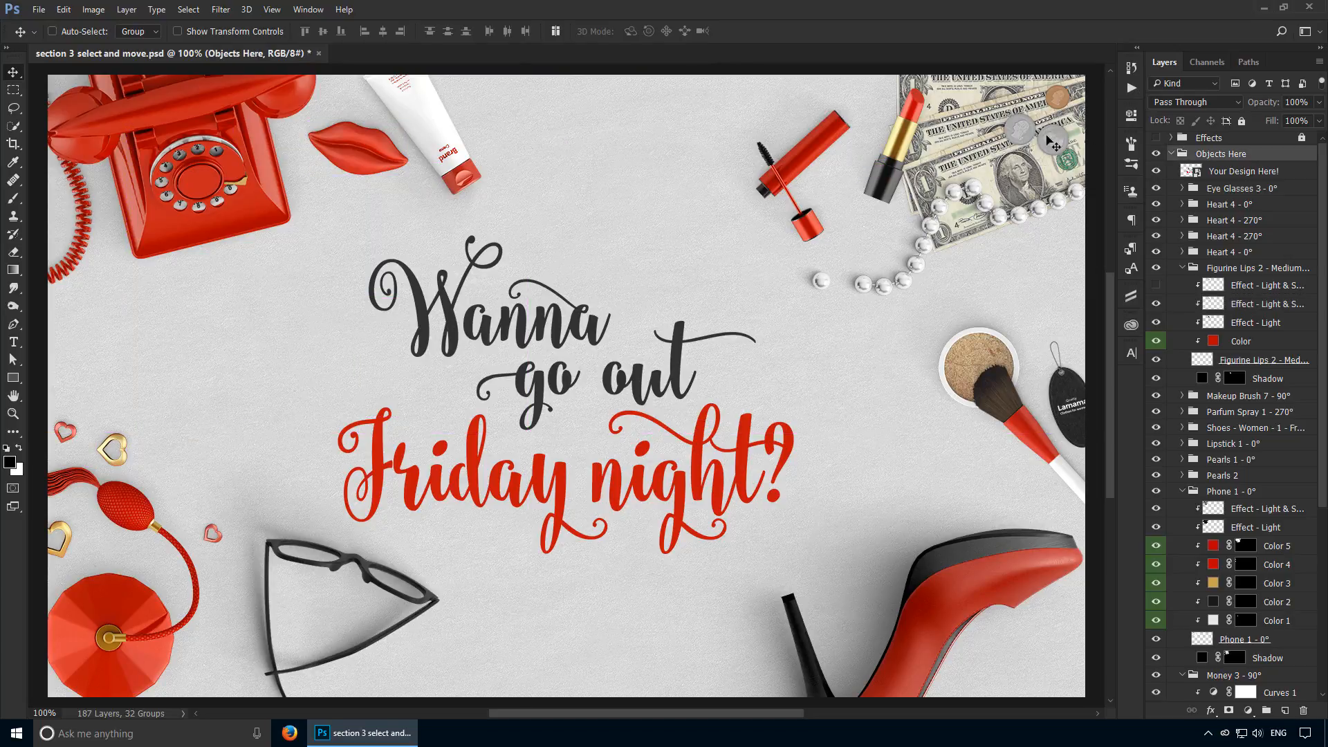
pyautogui.moveTo(1228, 155)
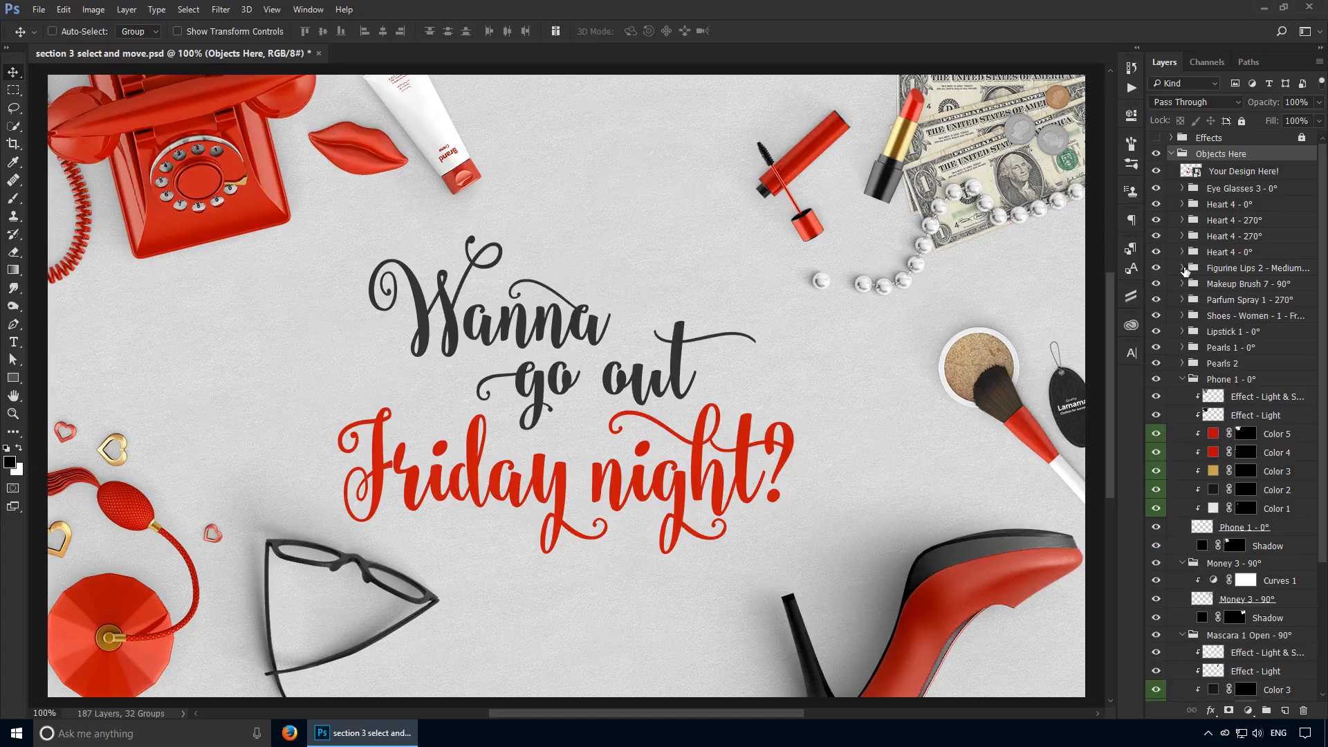
pyautogui.click(1251, 204)
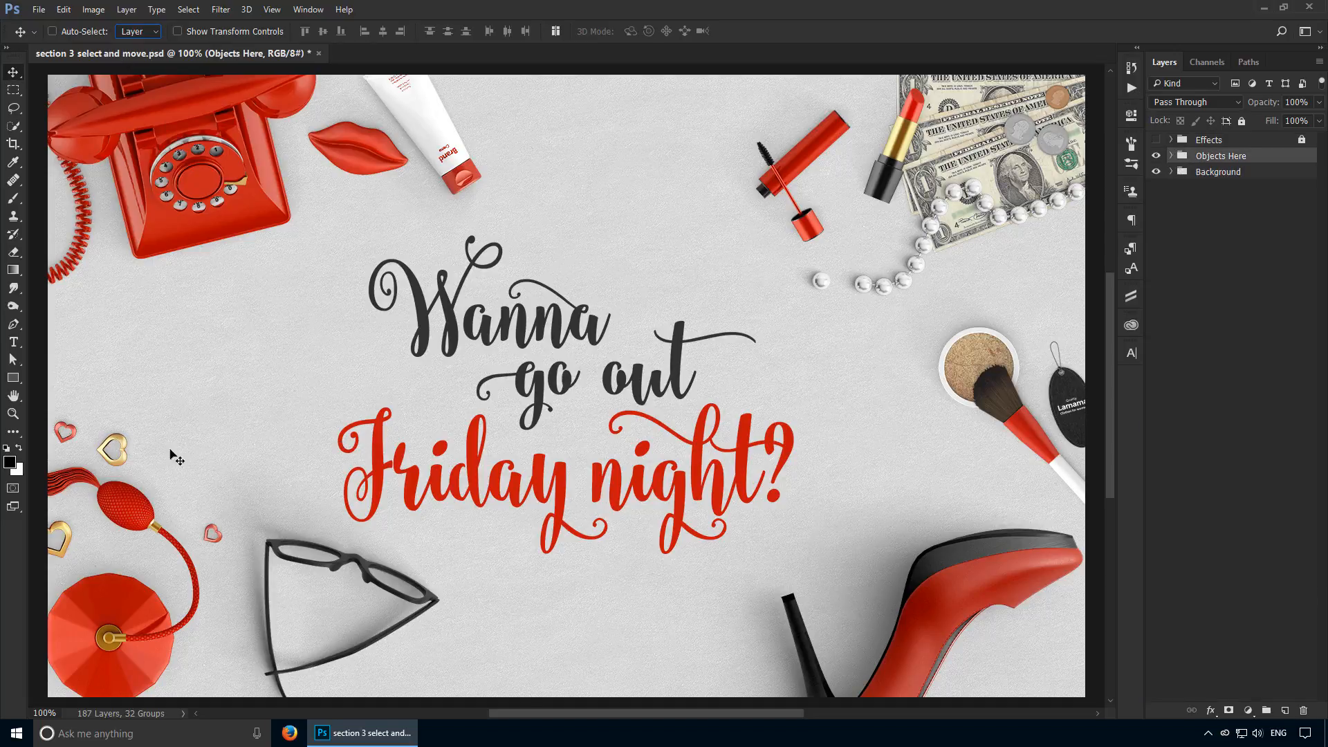
# Step: Pick the heart from the canvas, select its Heart 4 - 270° group, and list layers there
pyautogui.click(1171, 156)
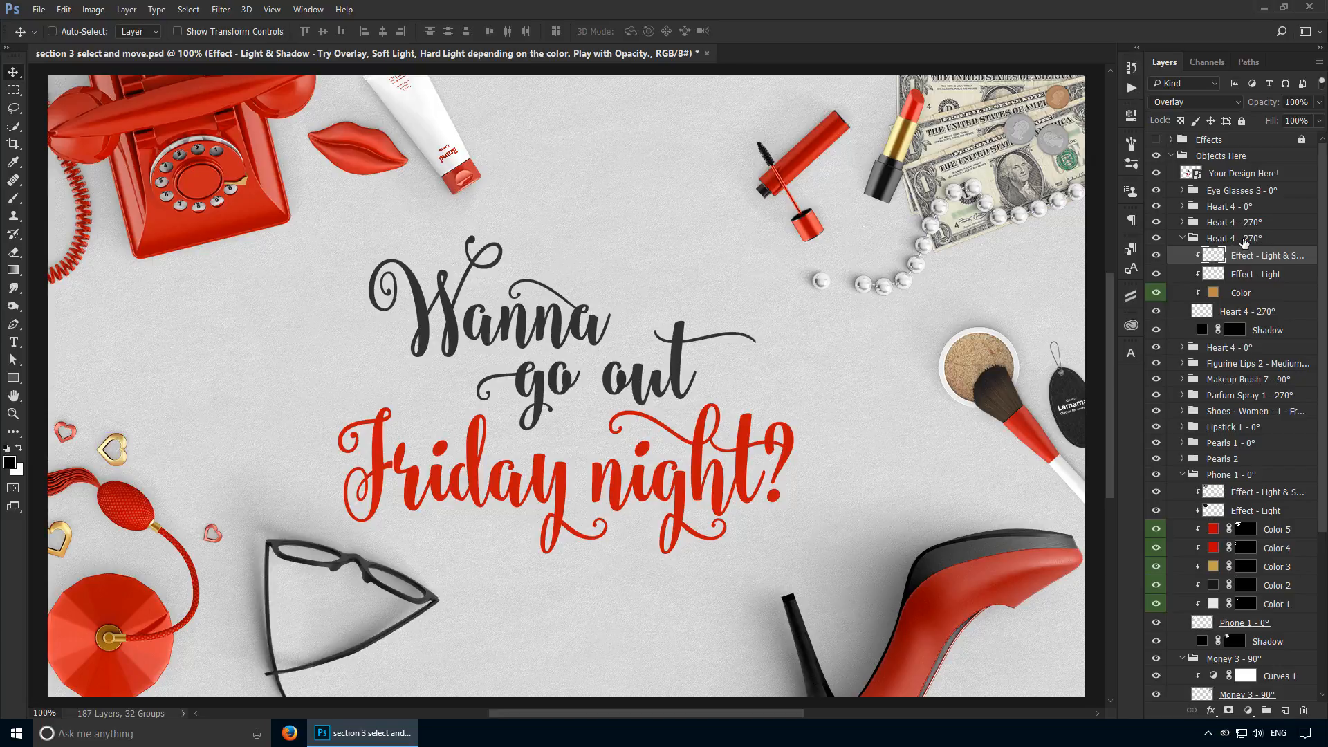
pyautogui.click(1237, 238)
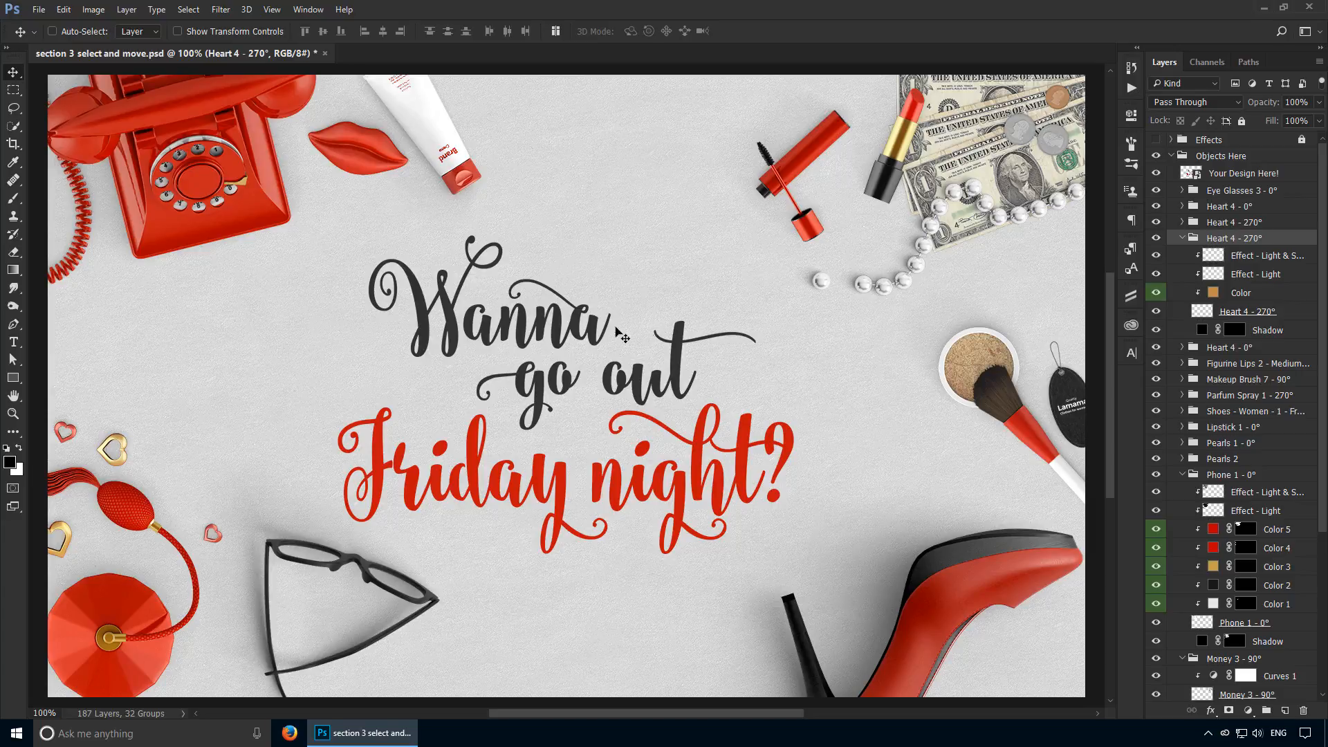
pyautogui.rightClick(620, 335)
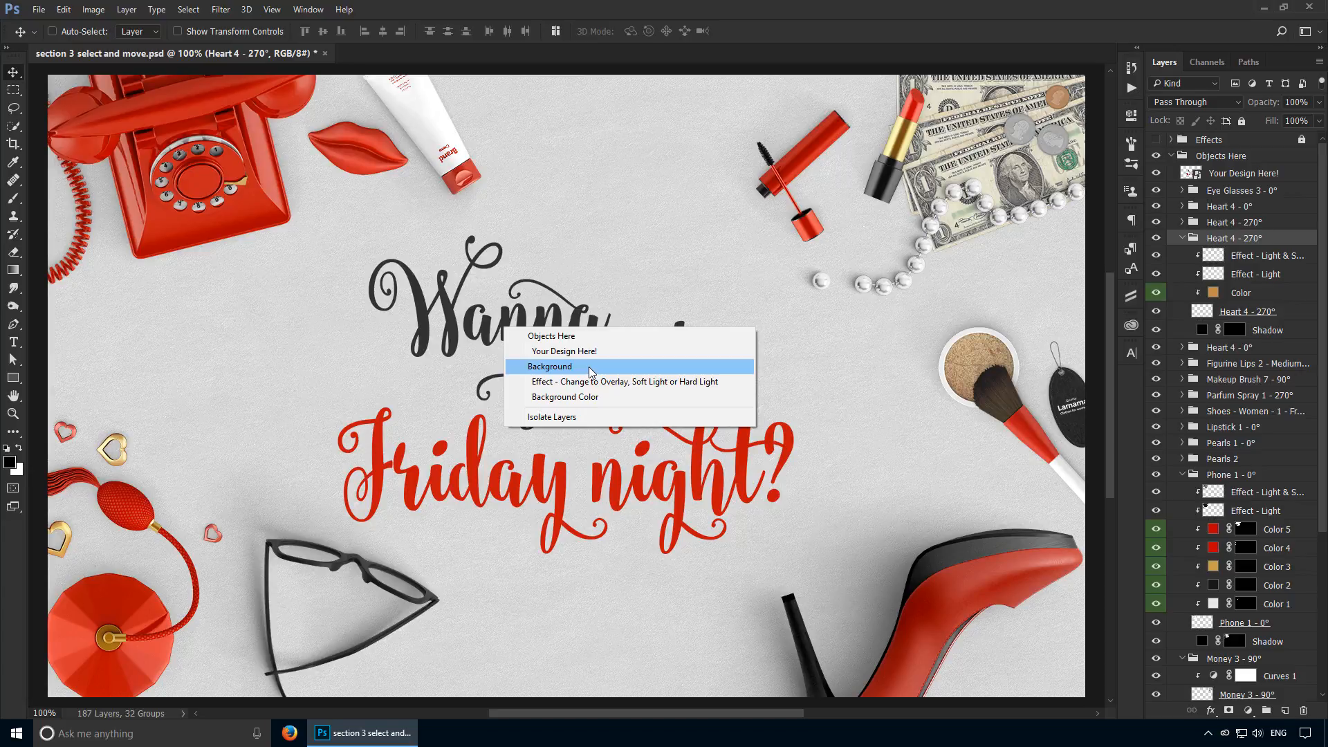
pyautogui.moveTo(565, 377)
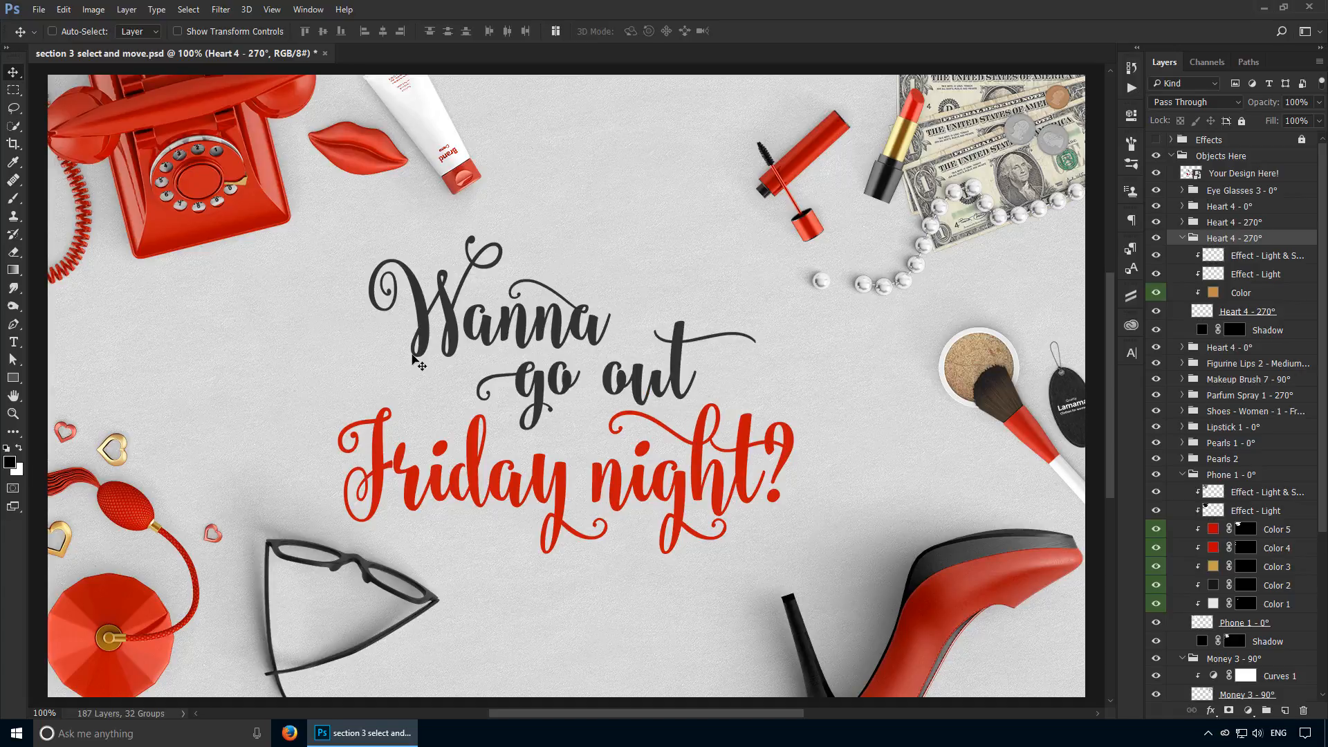
pyautogui.moveTo(177, 572)
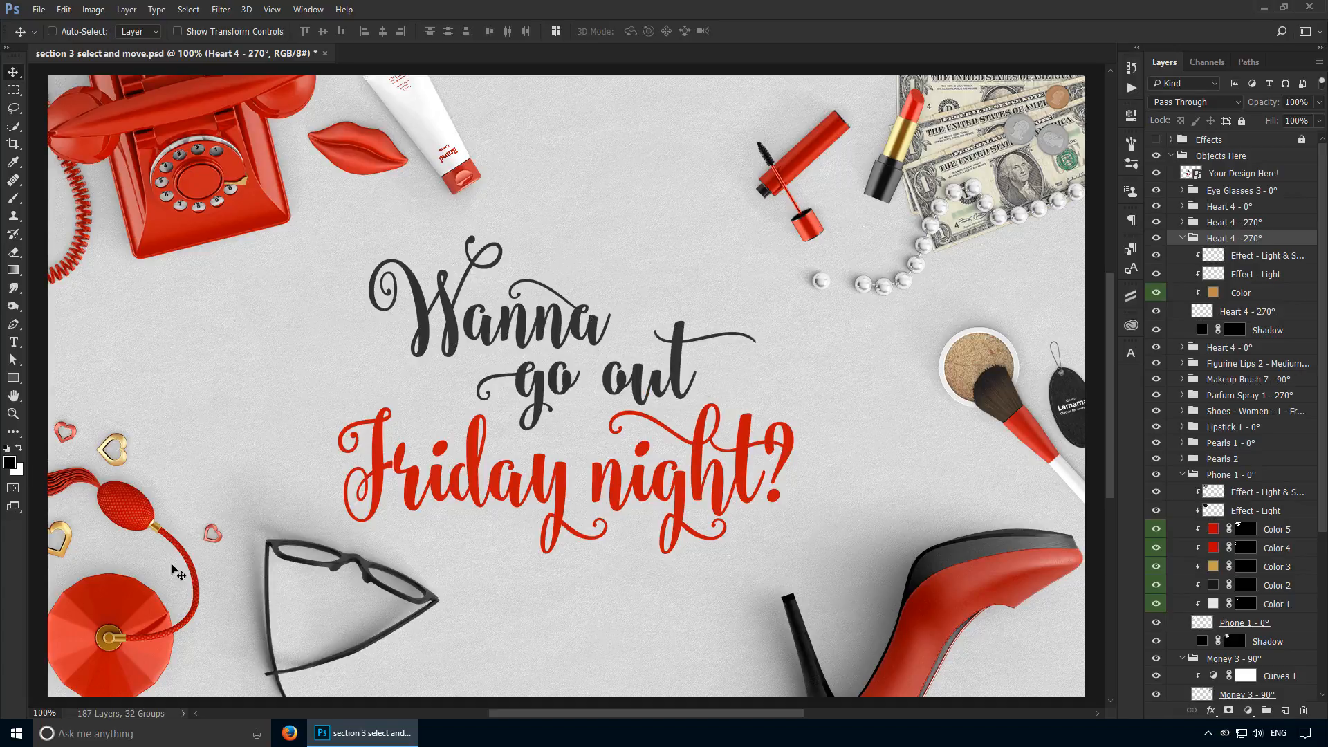
# Step: View the layers under the perfume bottle, dismiss the list, and make Background active
pyautogui.rightClick(178, 572)
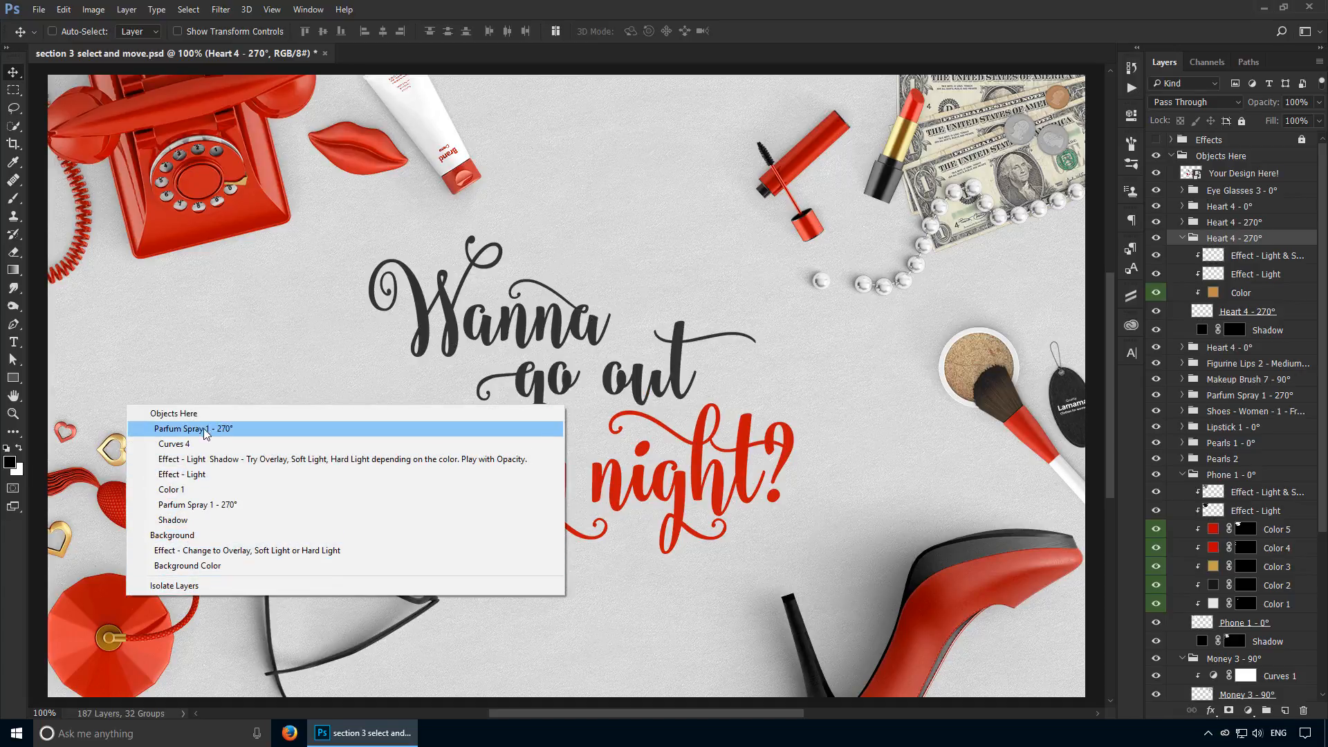
pyautogui.moveTo(213, 535)
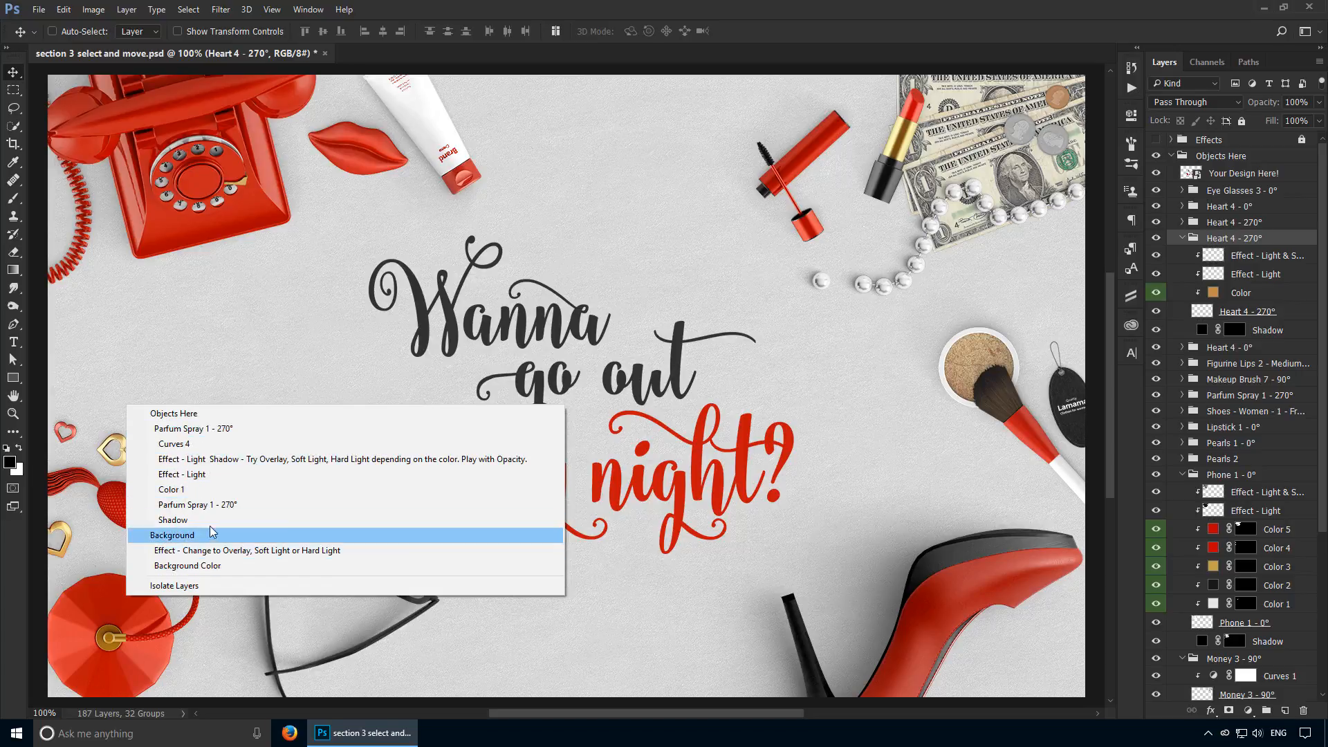
pyautogui.click(172, 535)
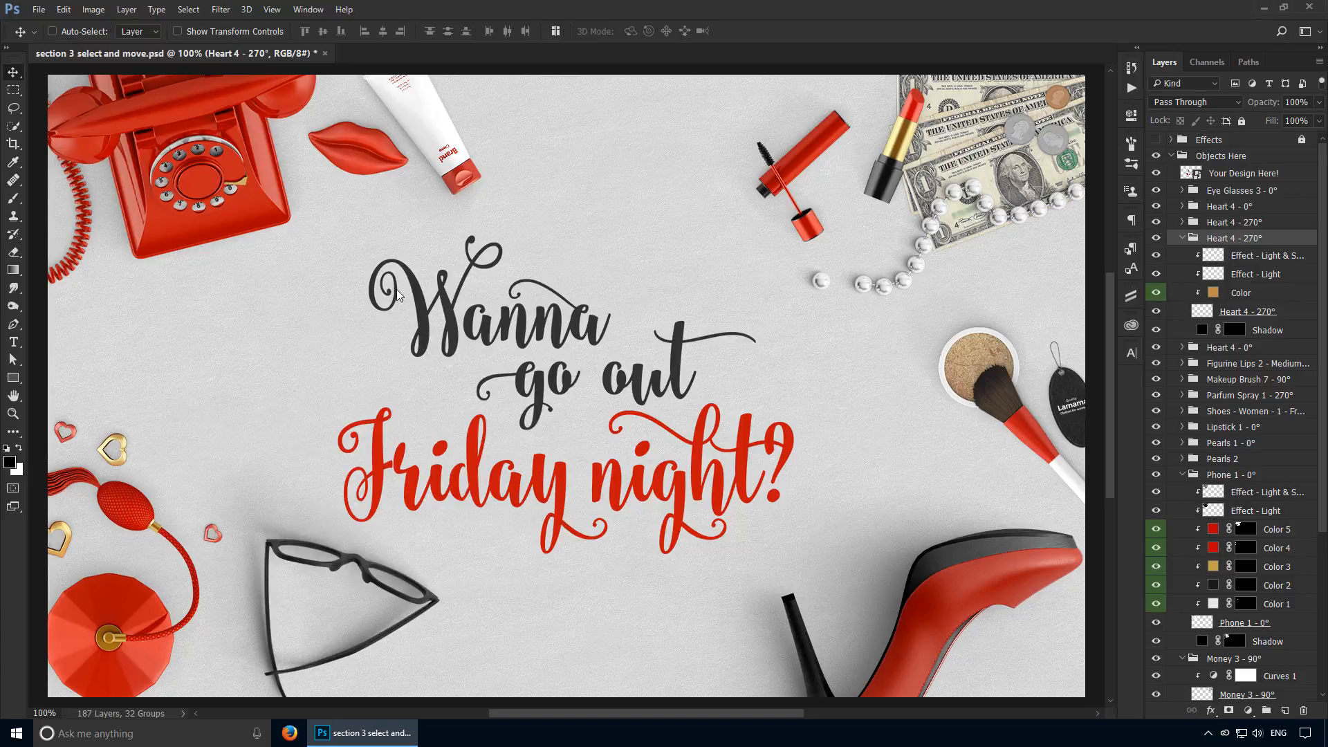
pyautogui.moveTo(702, 260)
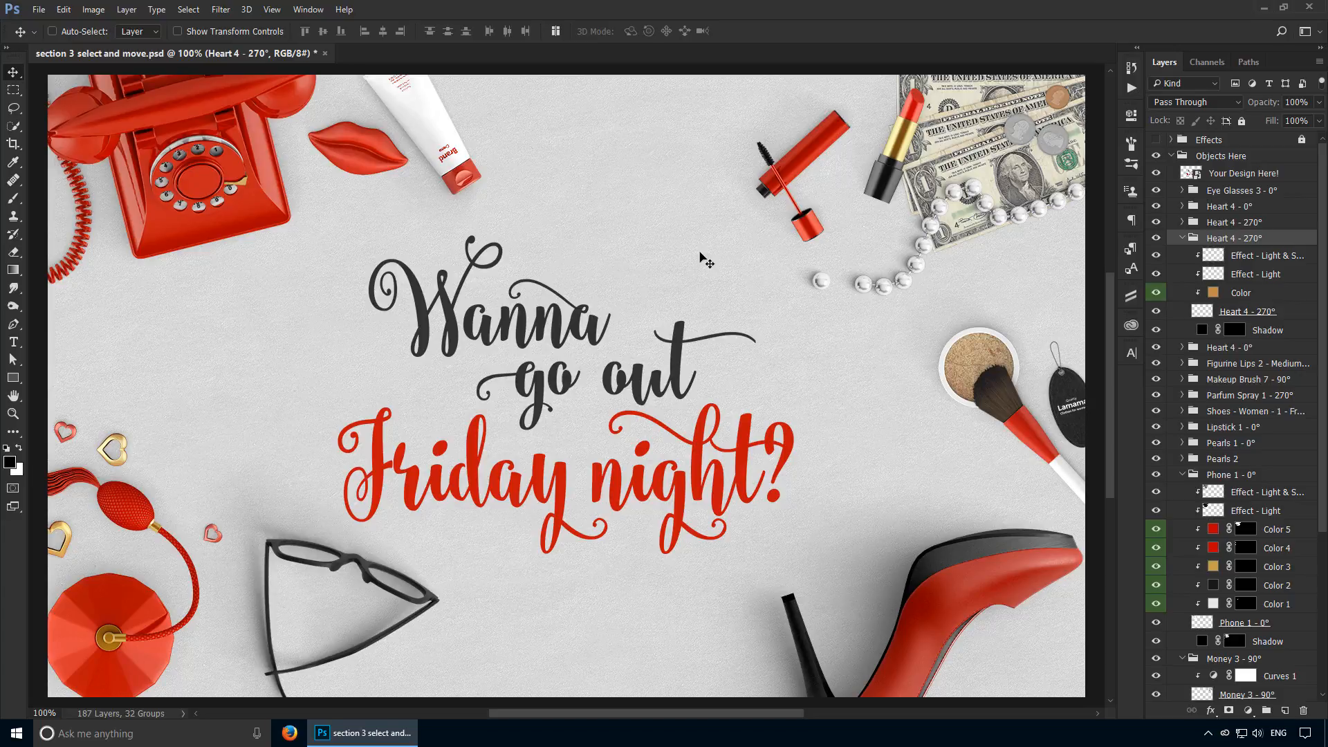
pyautogui.click(1220, 156)
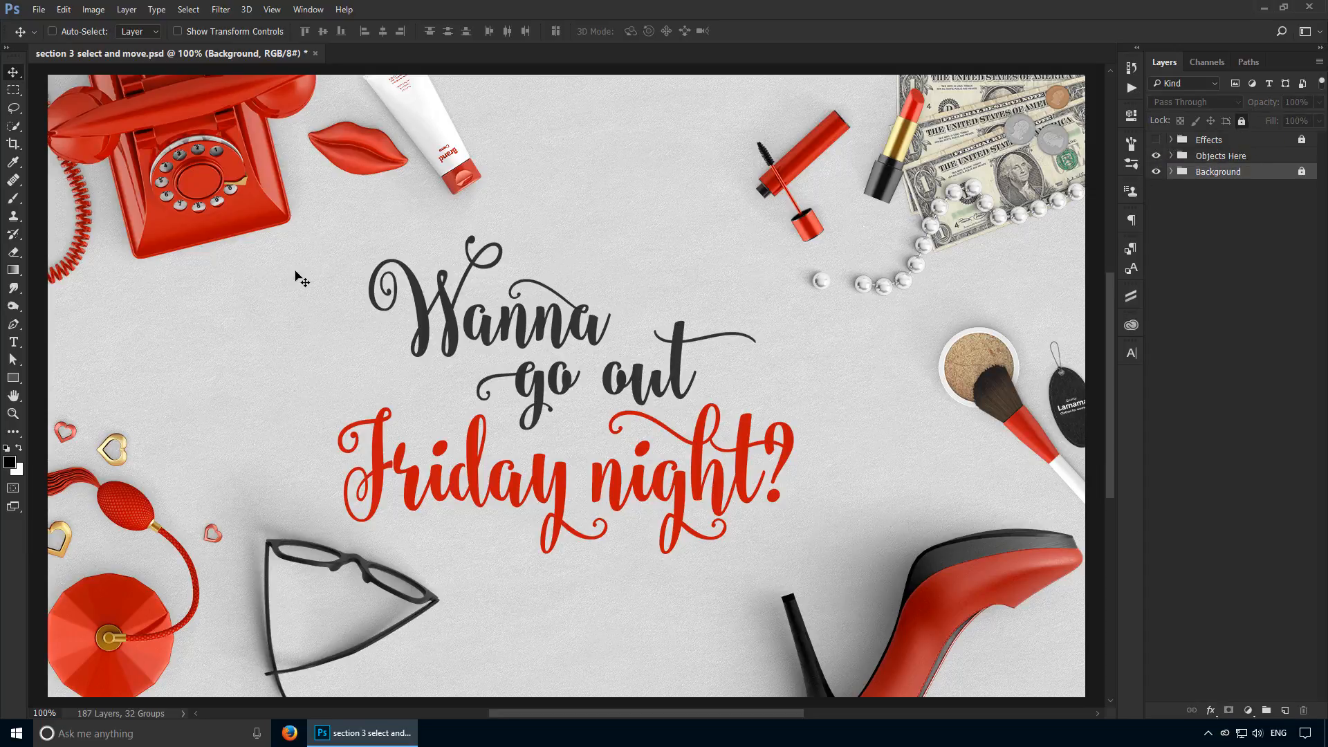
# Step: Ctrl-drag marquees across the canvas to select the eye glasses, heart, makeup brush and mascara layers
pyautogui.press('ctrl')
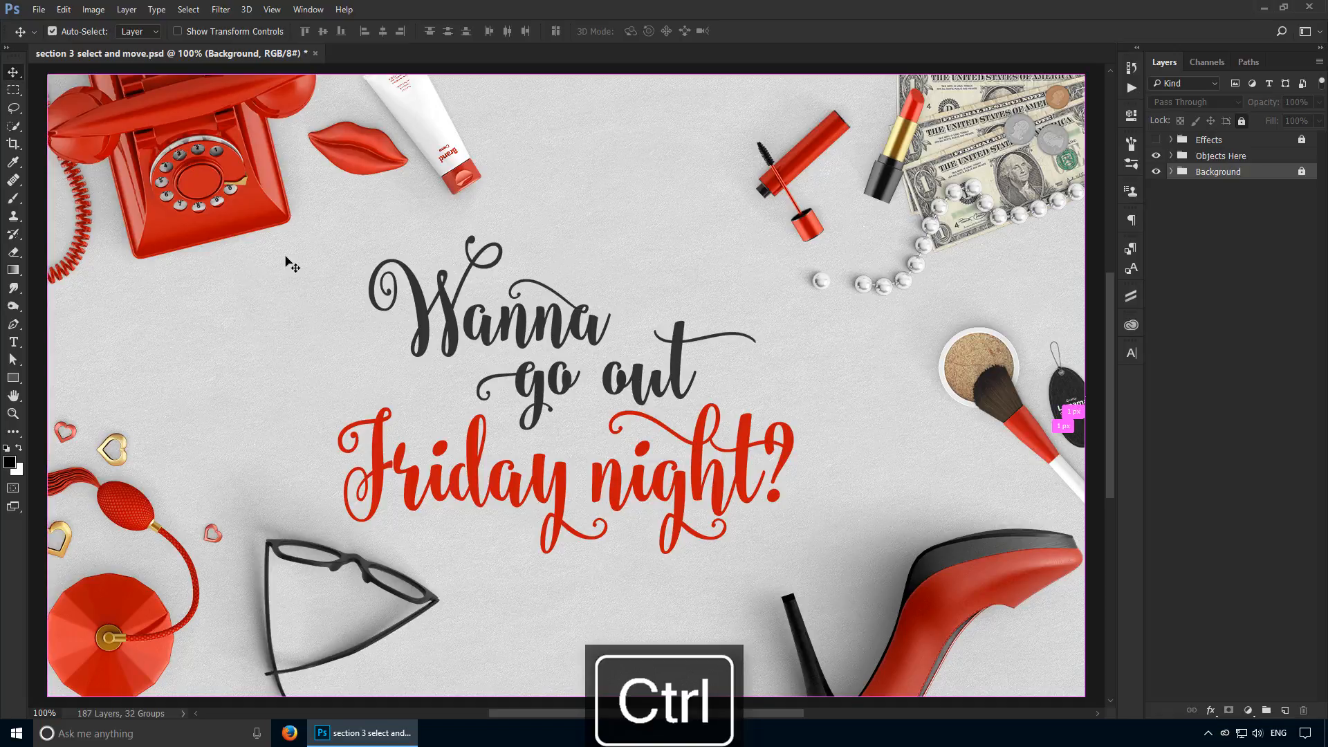
pyautogui.moveTo(294, 251); pyautogui.dragTo(943, 569)
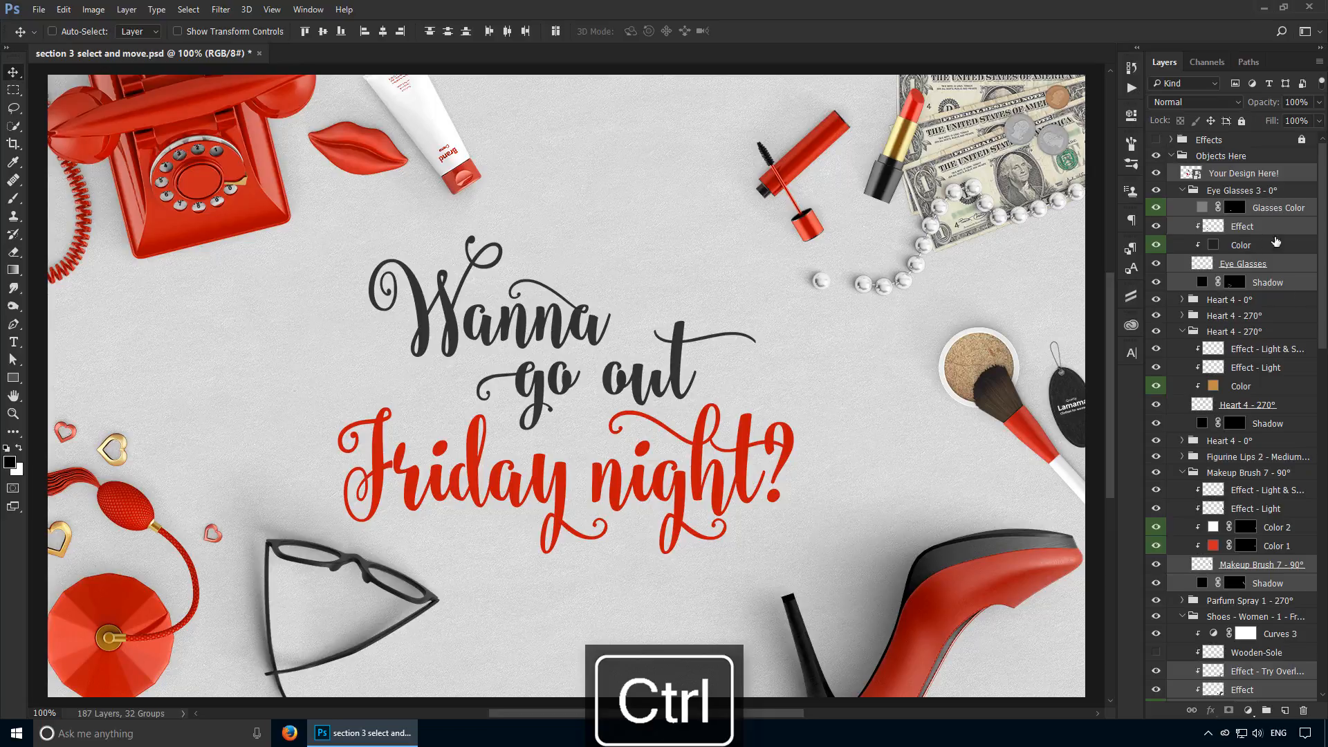
pyautogui.moveTo(567, 178); pyautogui.dragTo(809, 428)
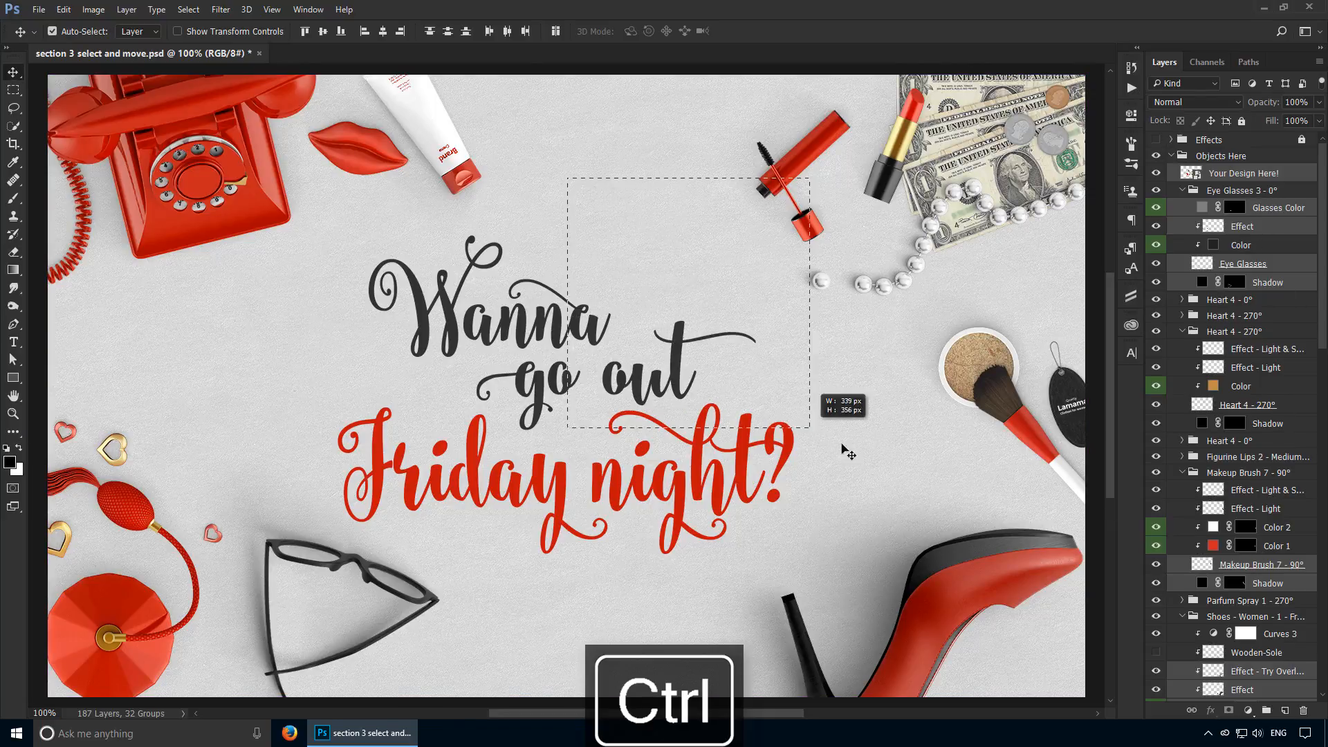